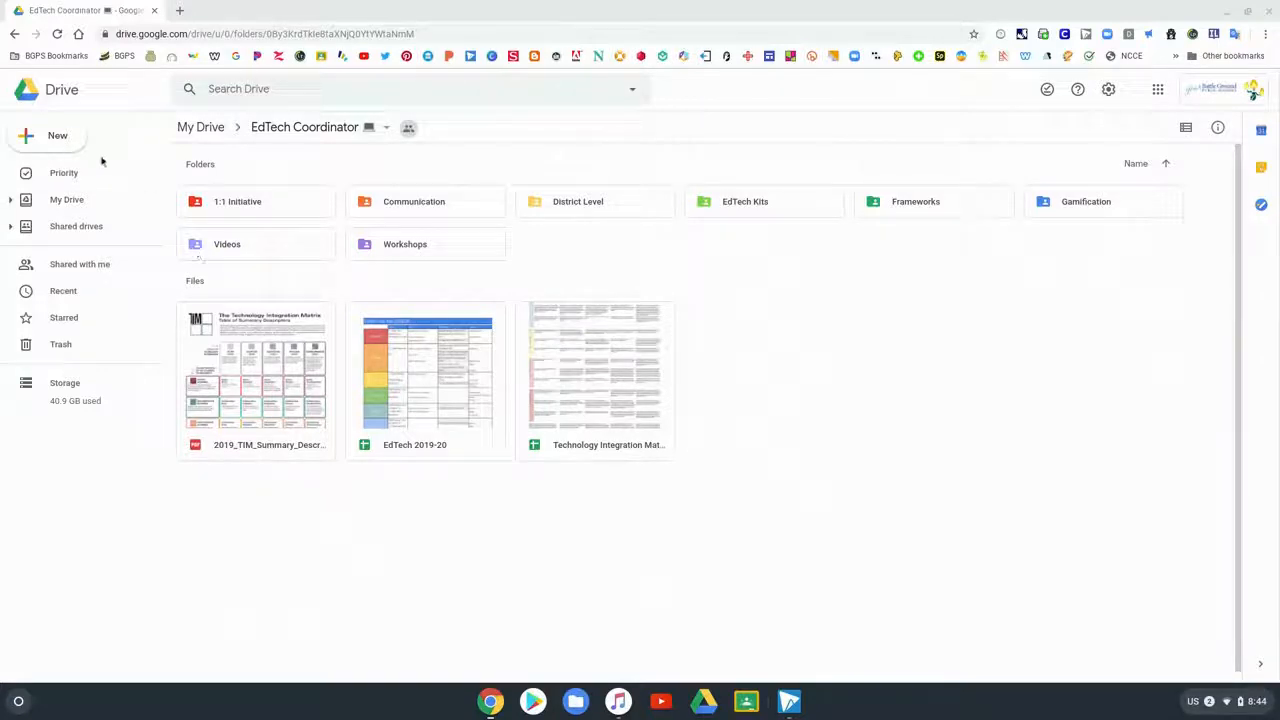
- Create a new blank Google Sites site from the Drive New > More menu
left_click(44, 136)
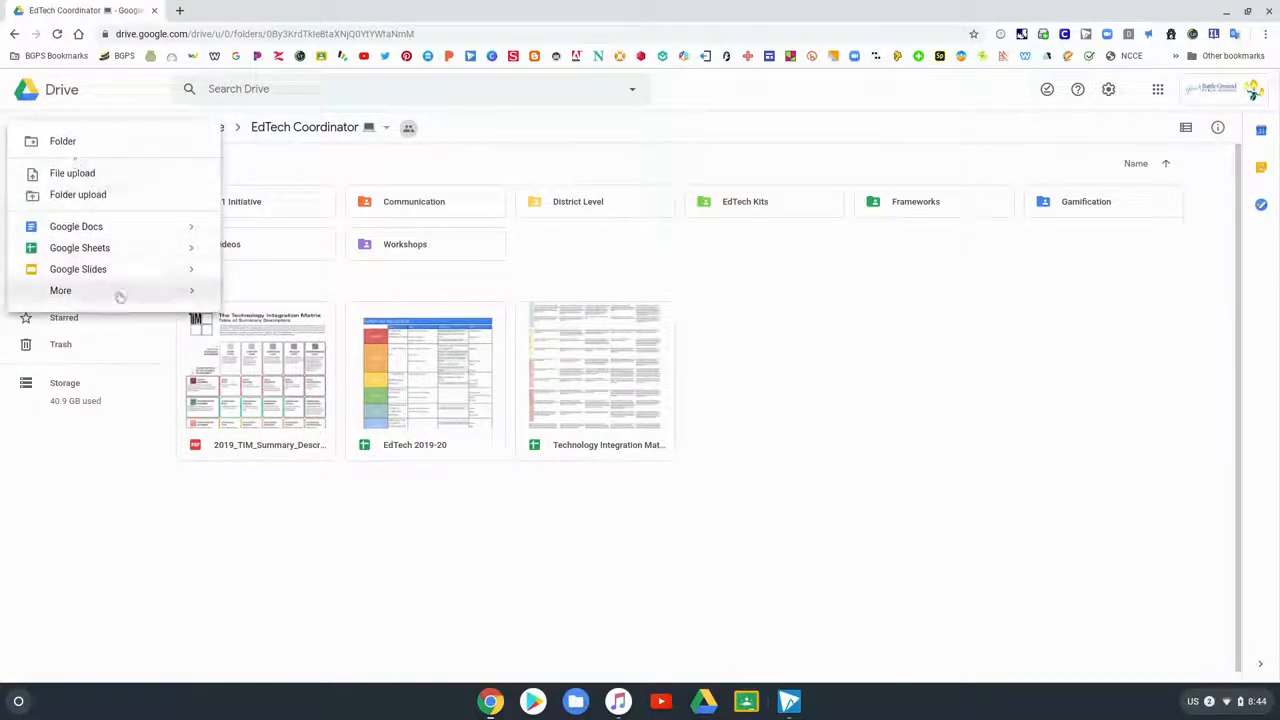
left_click(60, 290)
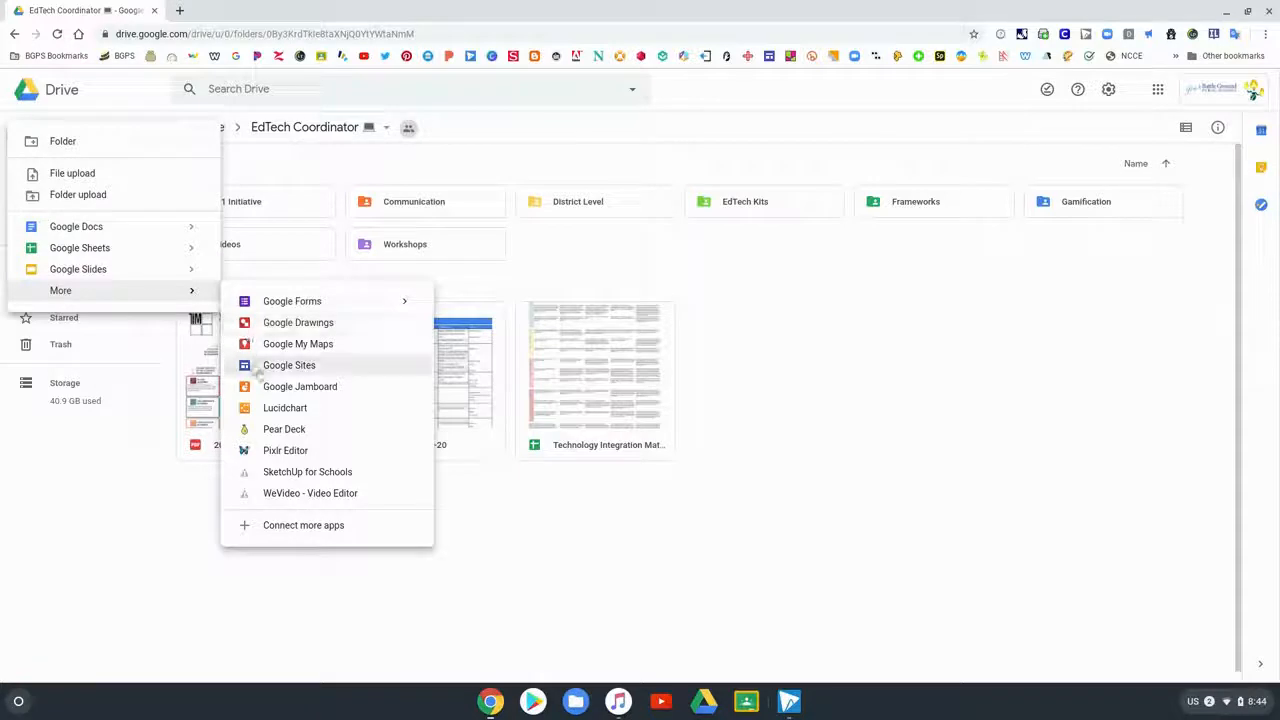
left_click(288, 364)
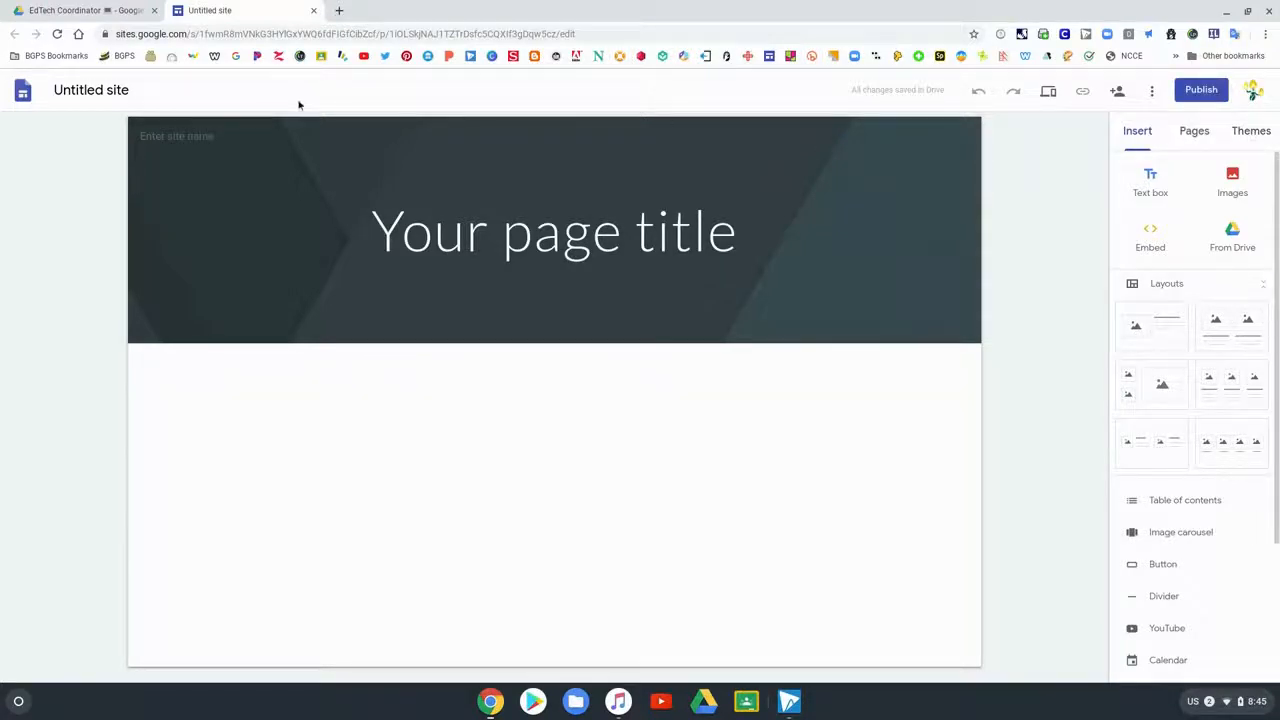
- Rename the untitled site to 'Mrs. Smith's Class'
left_click(92, 88)
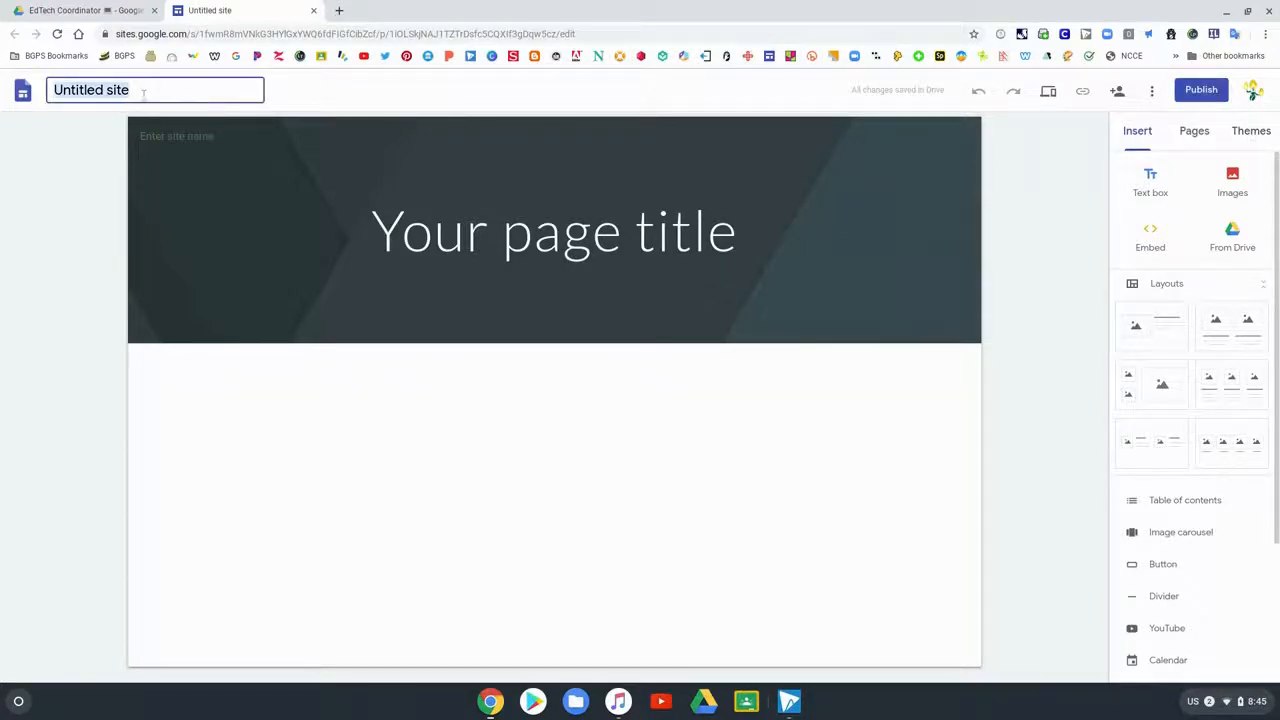
type("Mrs. Smith's Class")
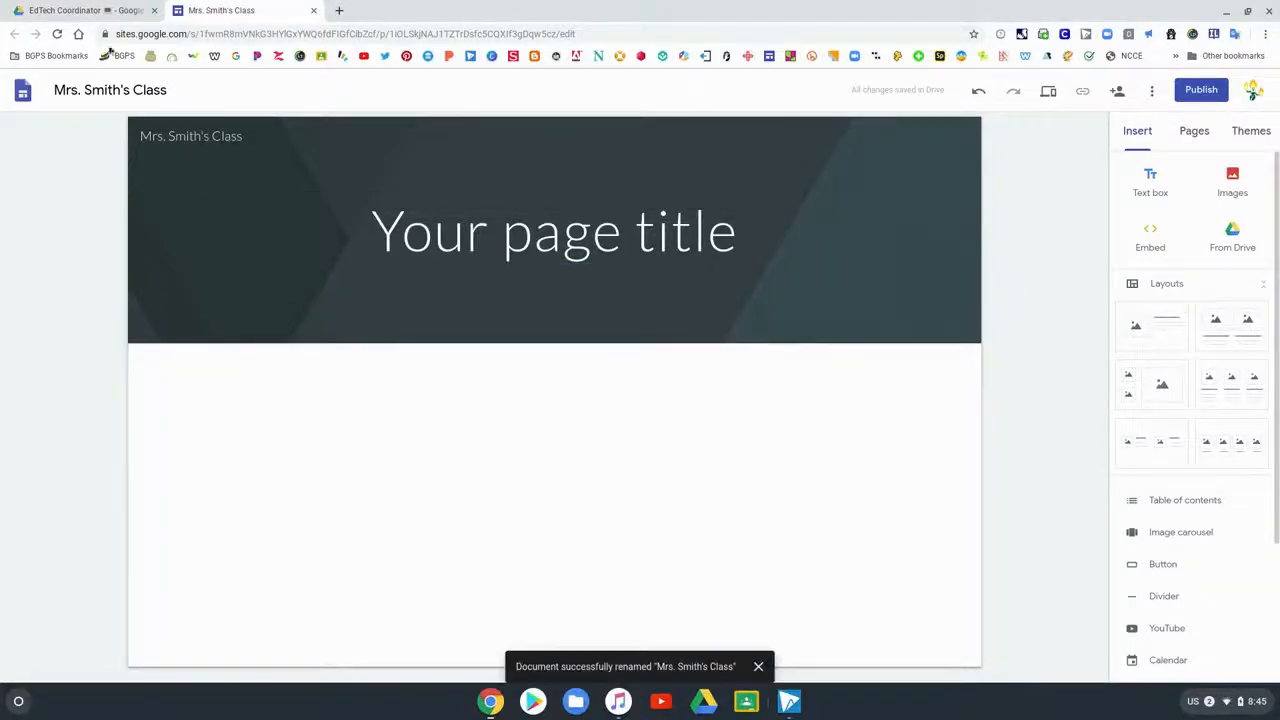
left_click(554, 232)
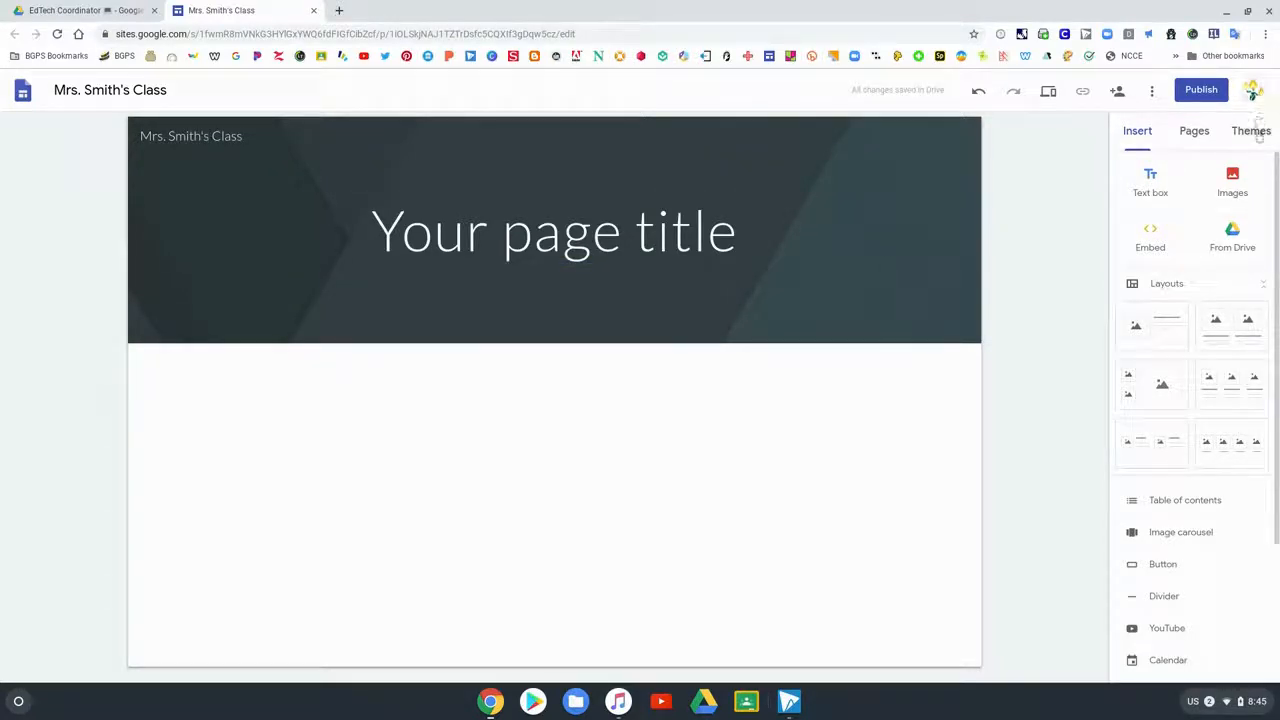
- Preview the Simple, Aristotle, Vision and Level themes with different colours and fonts
left_click(1250, 130)
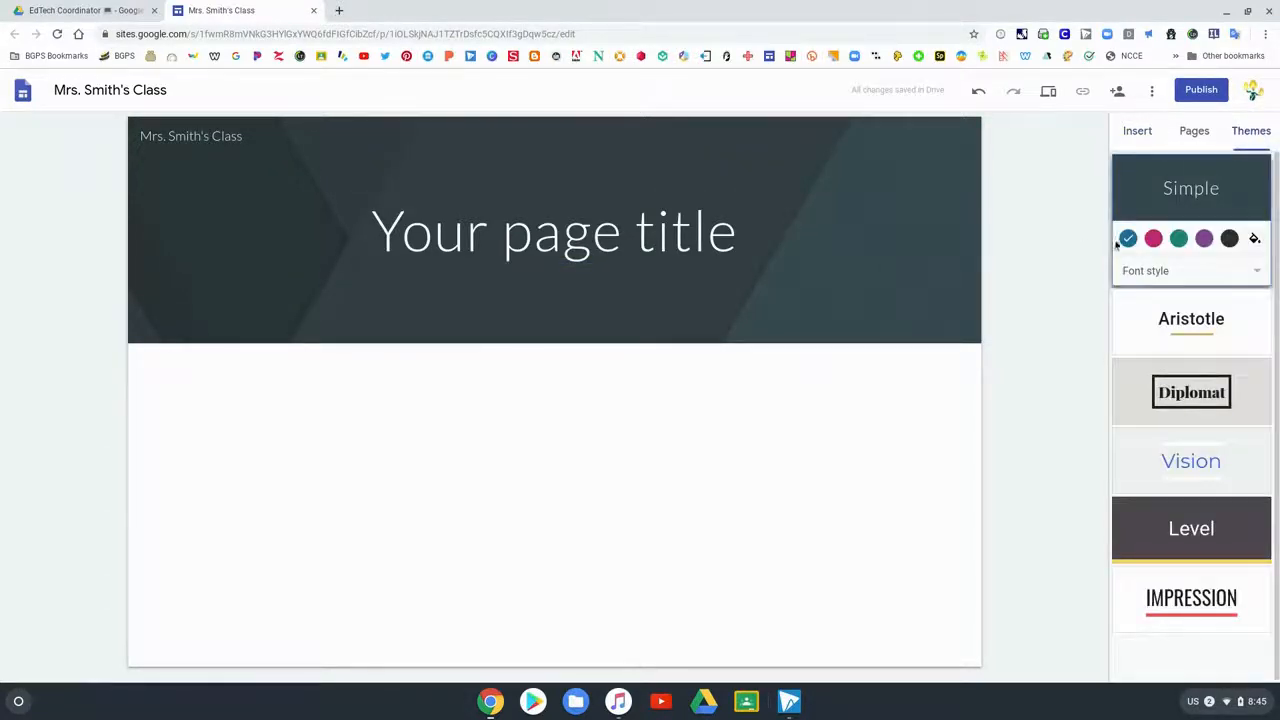
left_click(1152, 238)
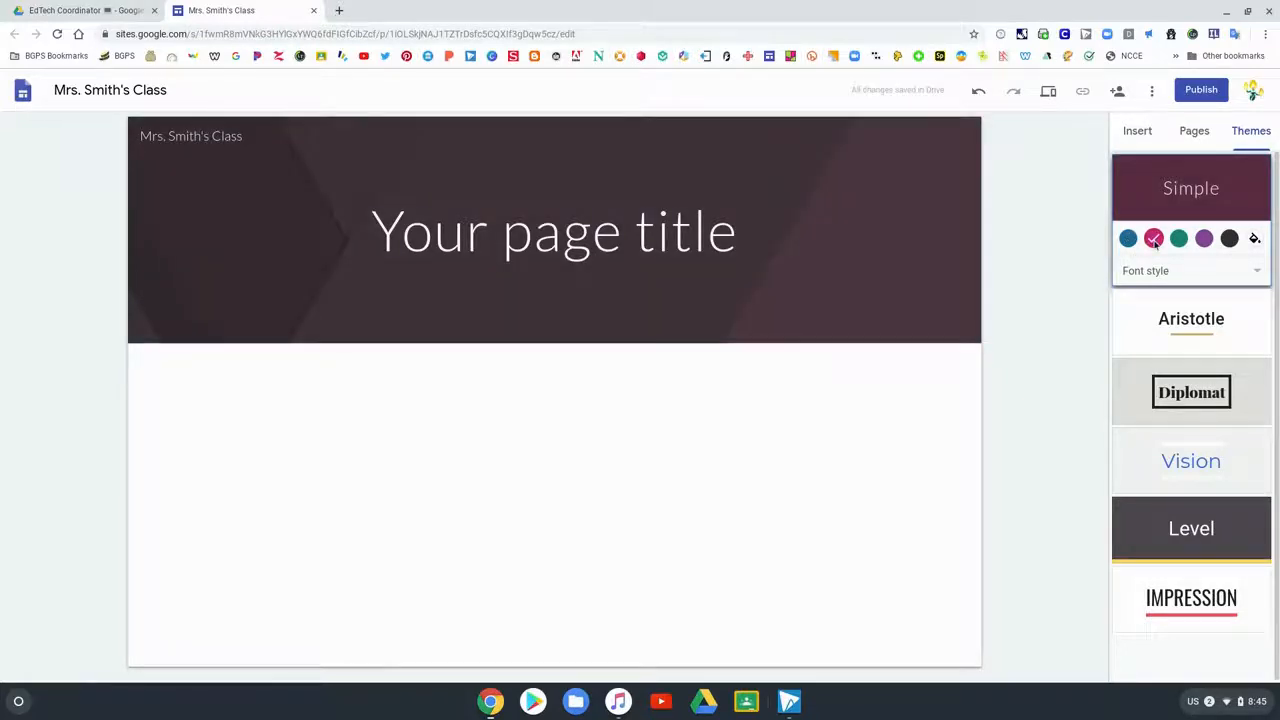
left_click(1228, 238)
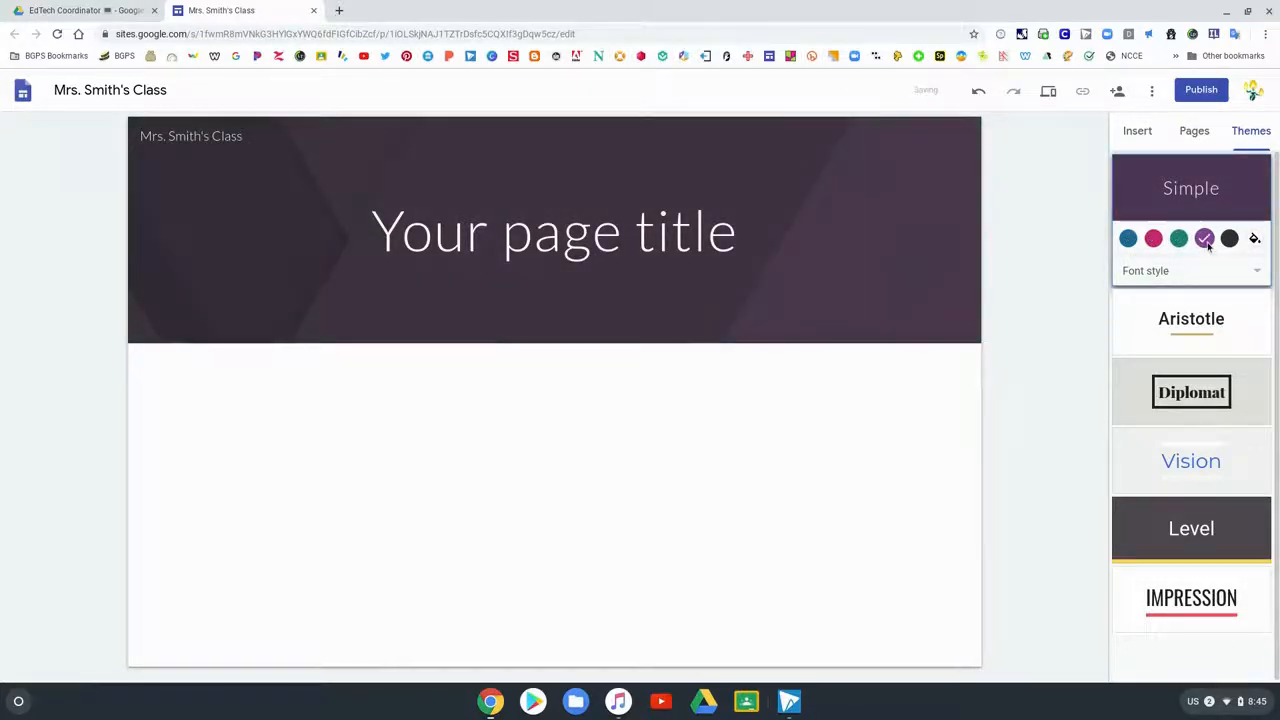
left_click(1190, 270)
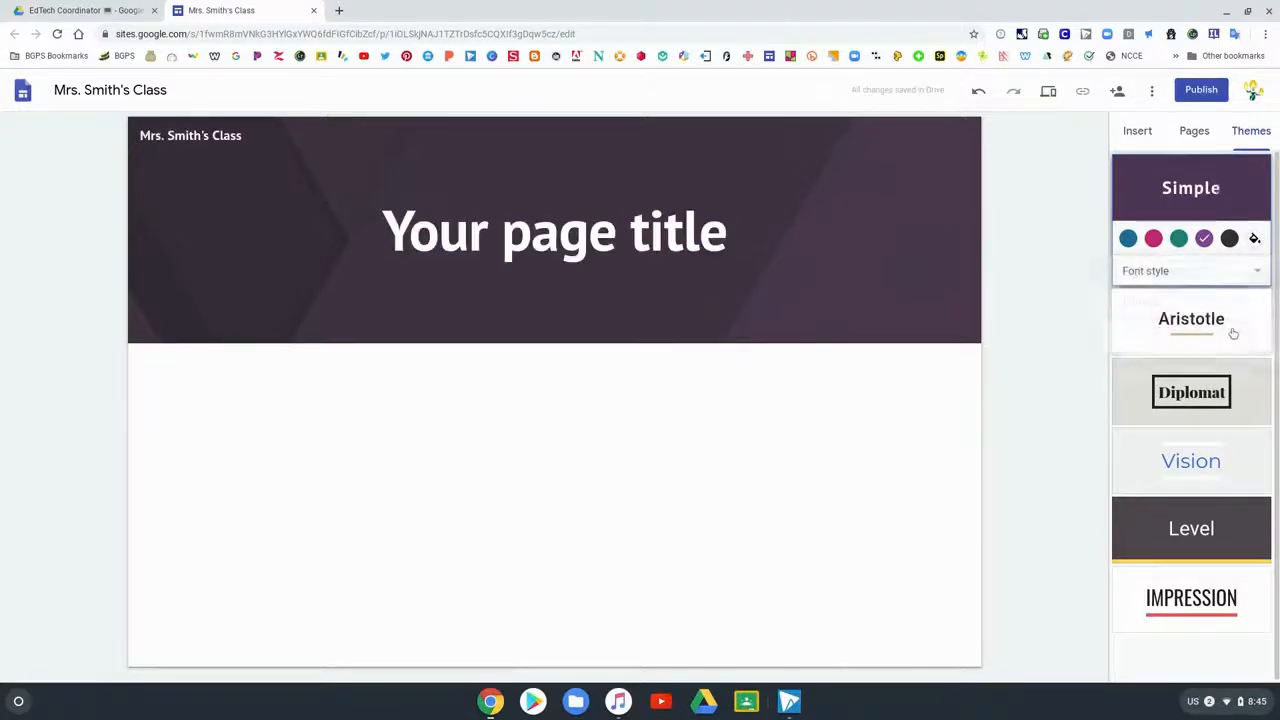
left_click(1190, 318)
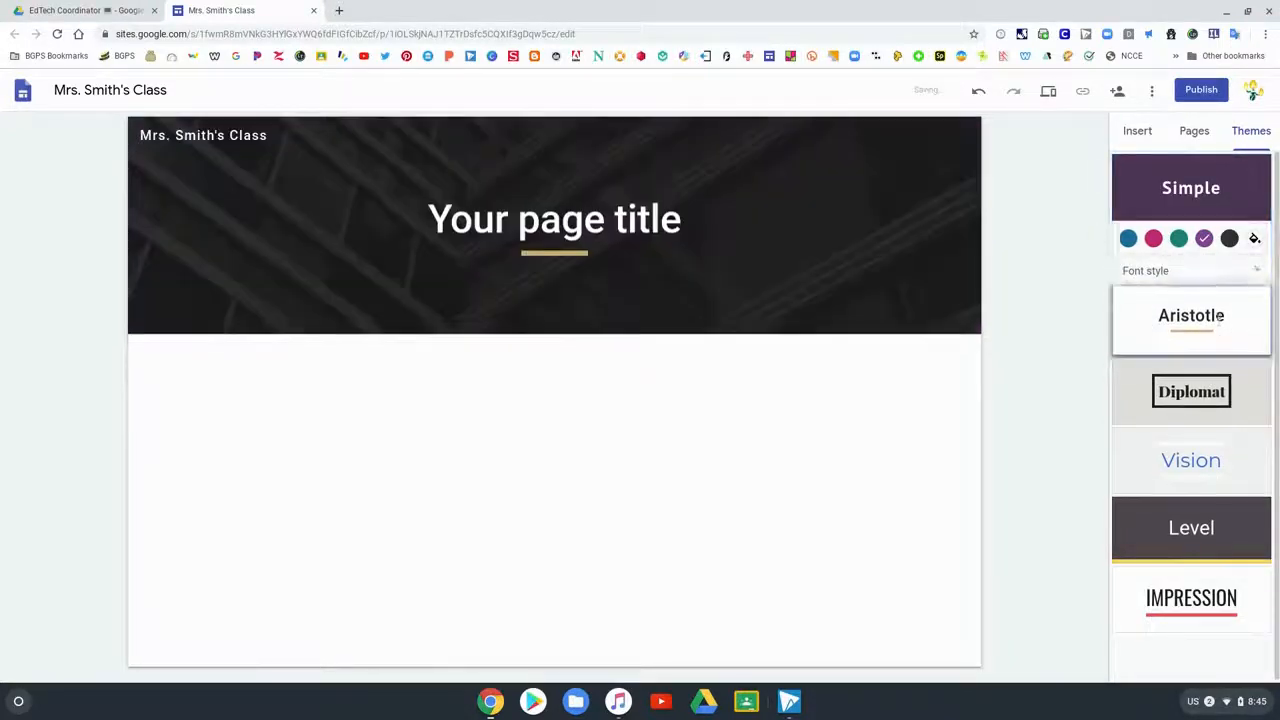
left_click(1192, 316)
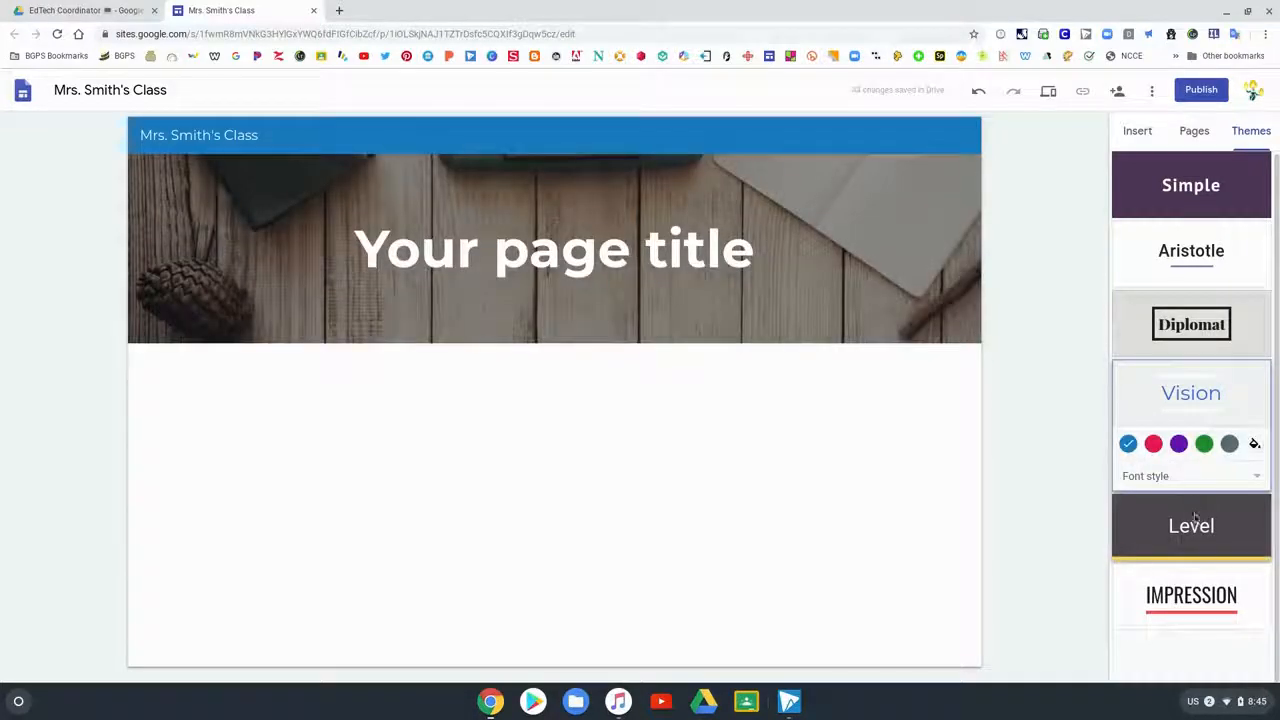
left_click(1190, 524)
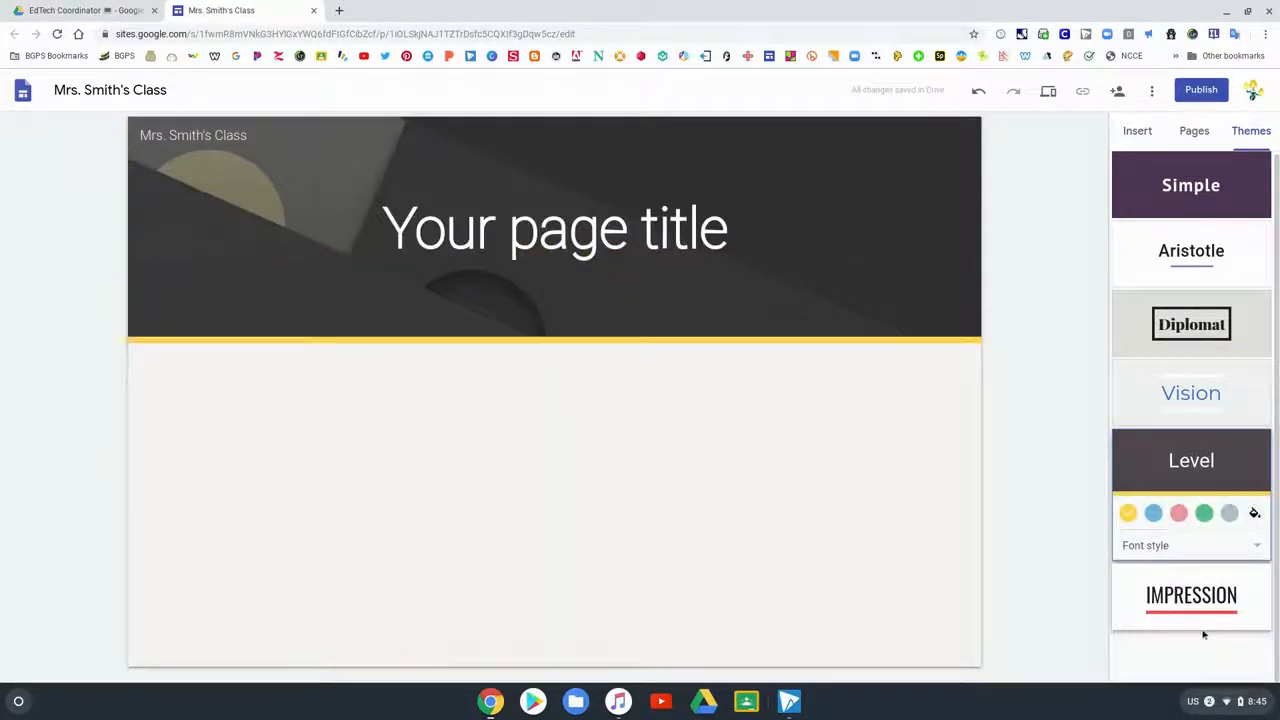
- Apply the Impression theme with the green accent colour and a new font style
left_click(1192, 596)
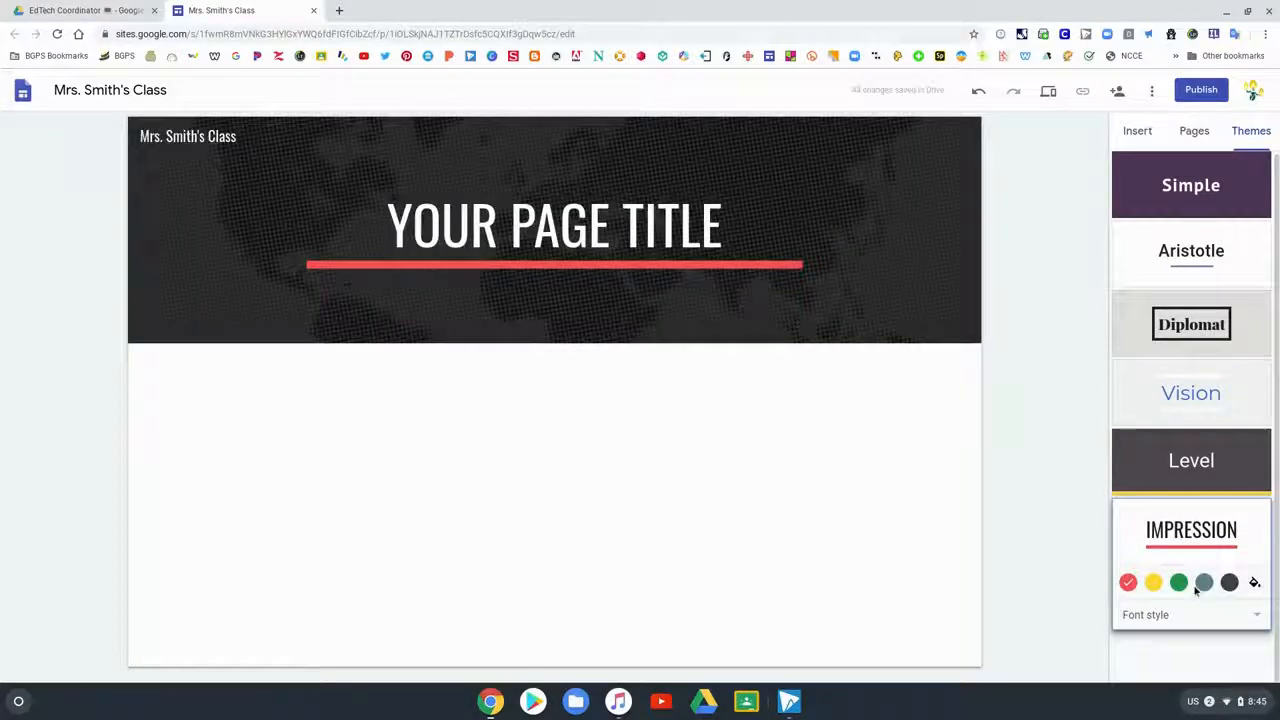
left_click(1178, 582)
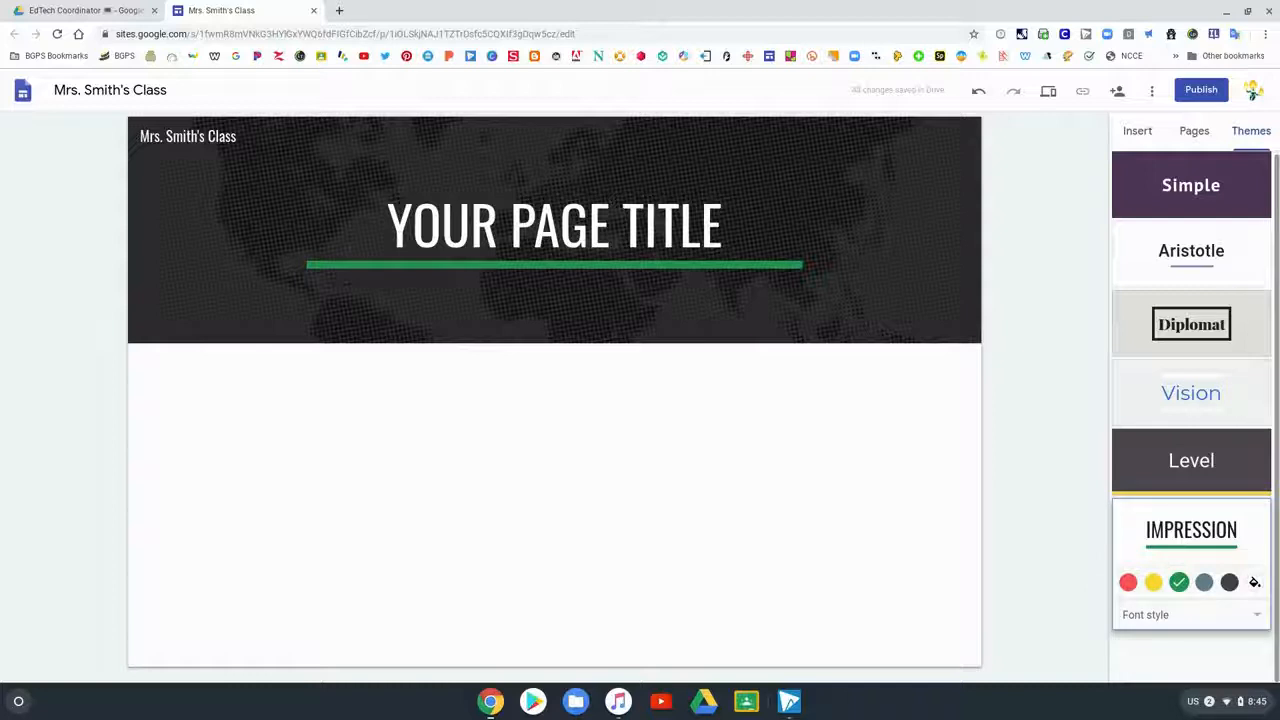
left_click(1190, 614)
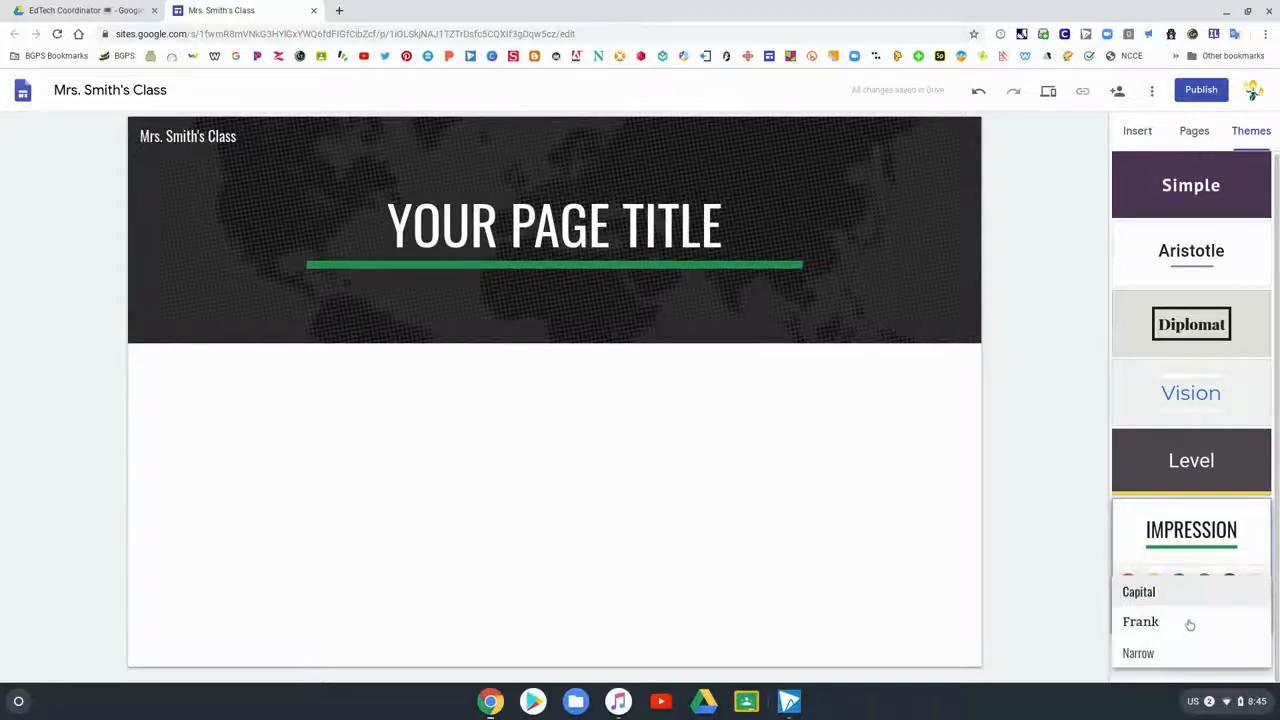
left_click(1192, 530)
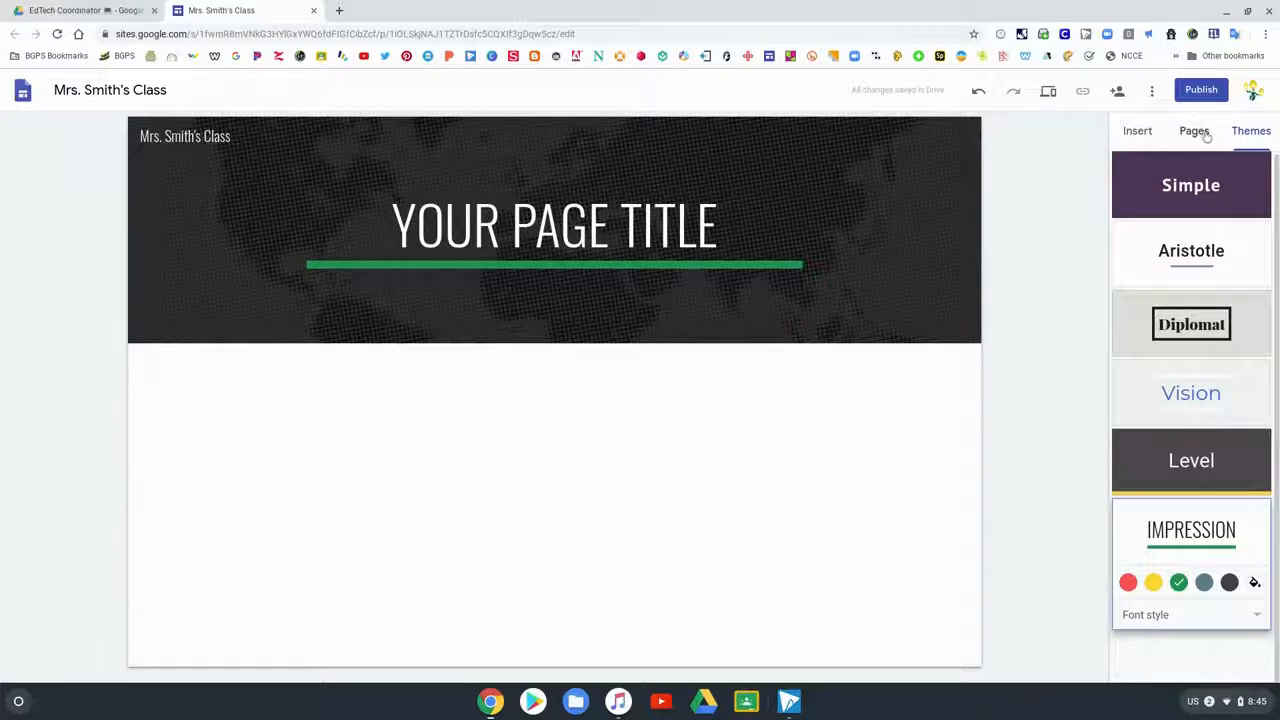
- Change the page header type to Banner after trying Large banner
left_click(1136, 130)
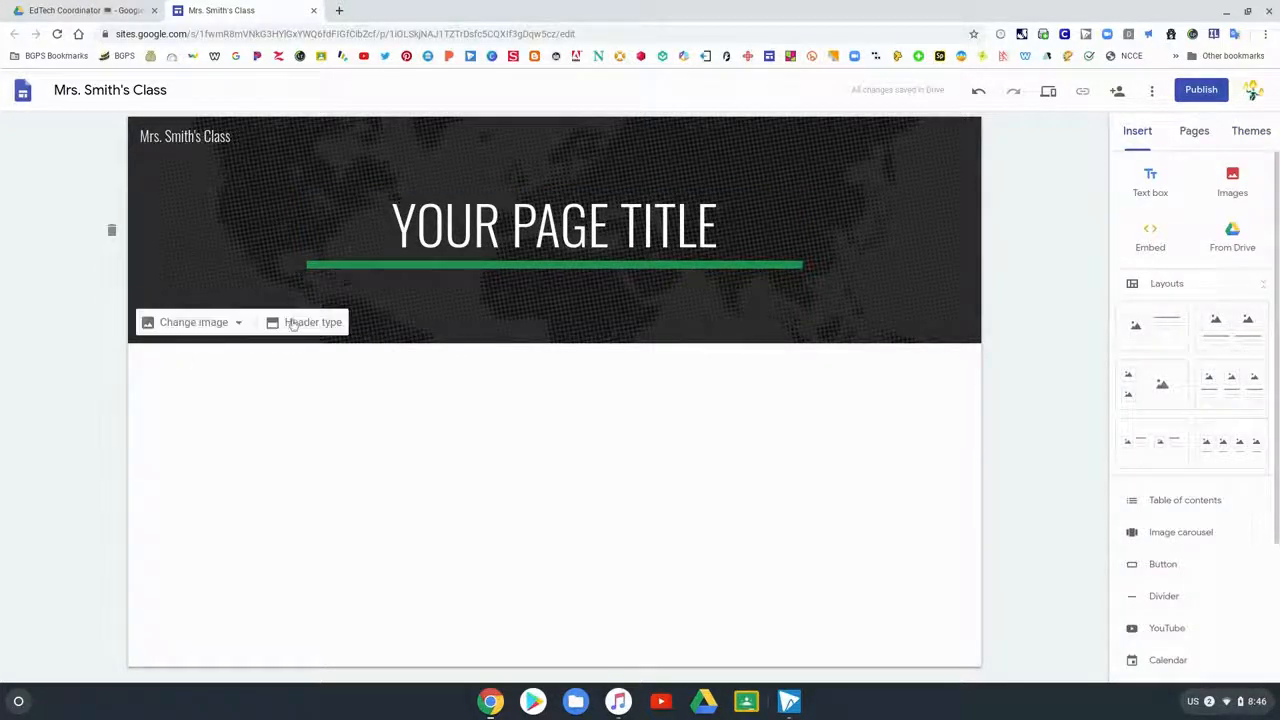
left_click(312, 322)
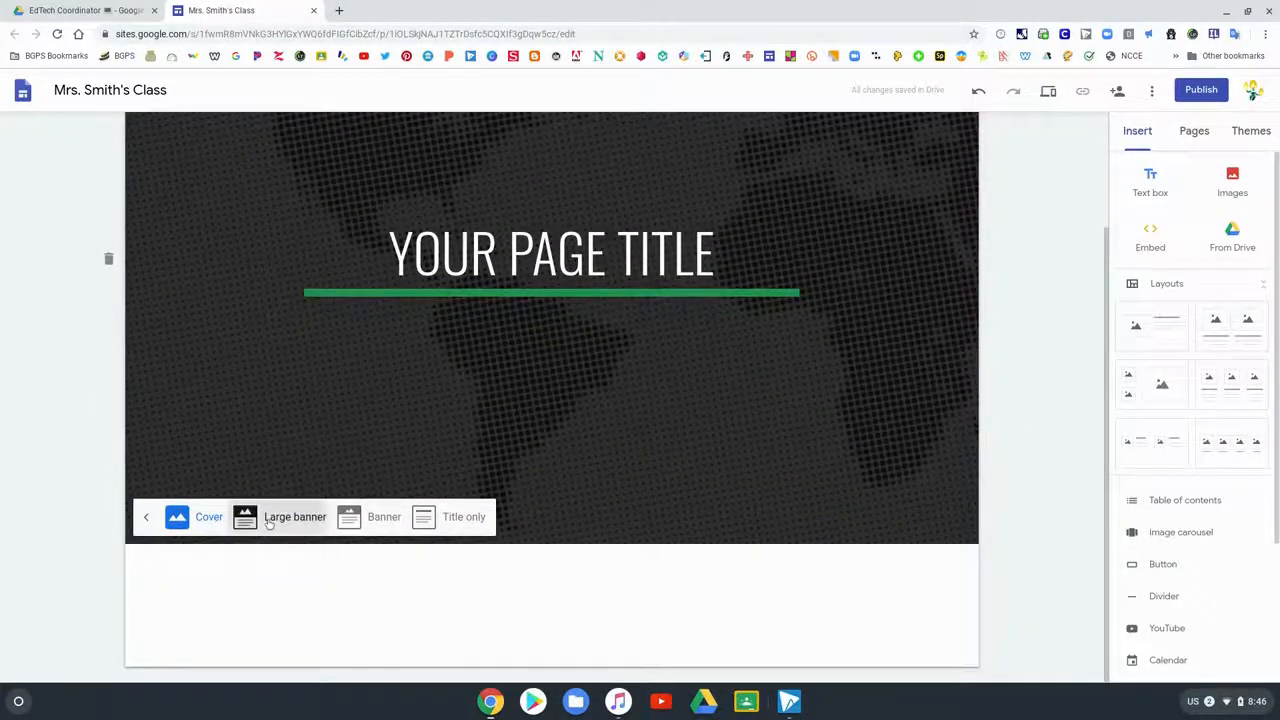
left_click(384, 516)
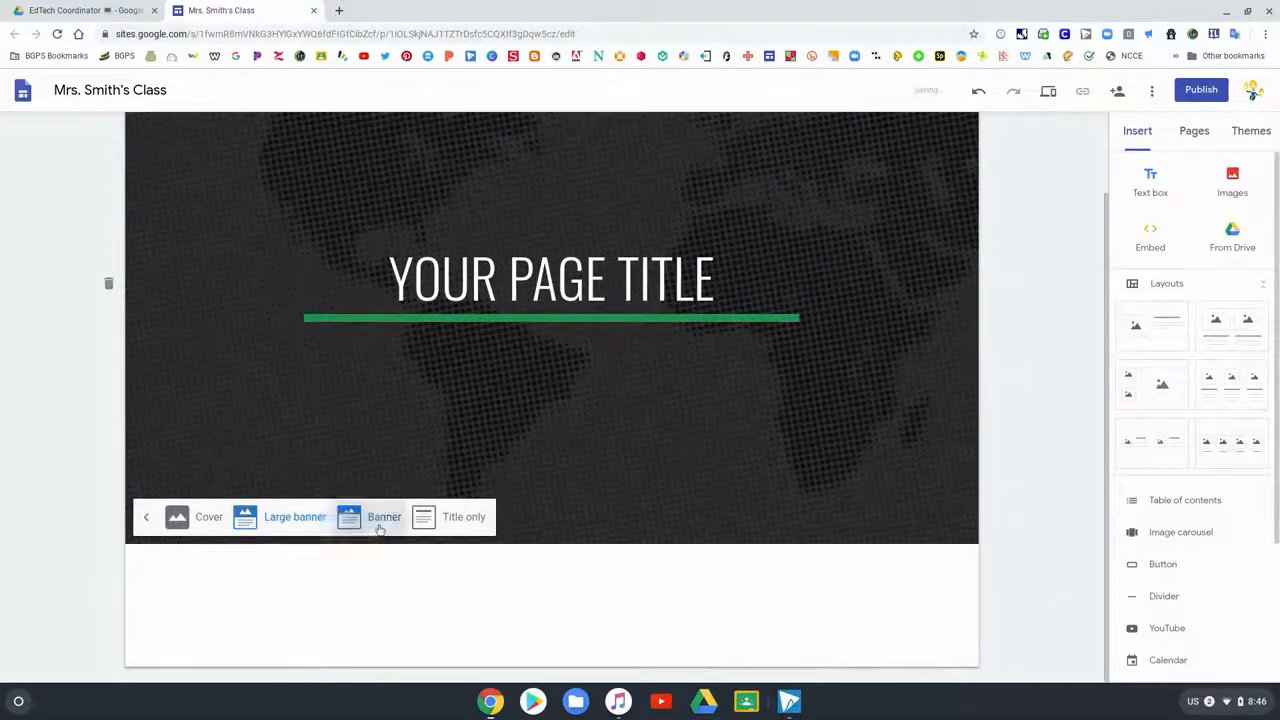
left_click(464, 516)
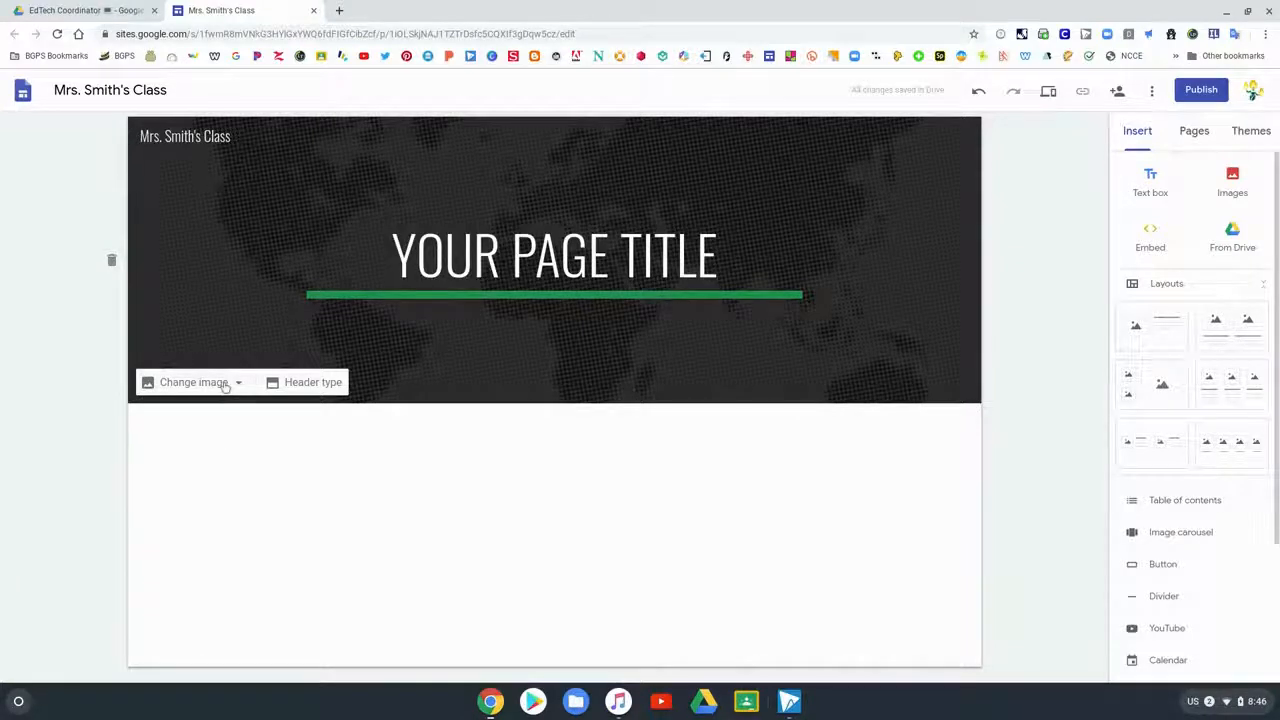
- Replace the header image with the starry night sky picture from the gallery
left_click(194, 382)
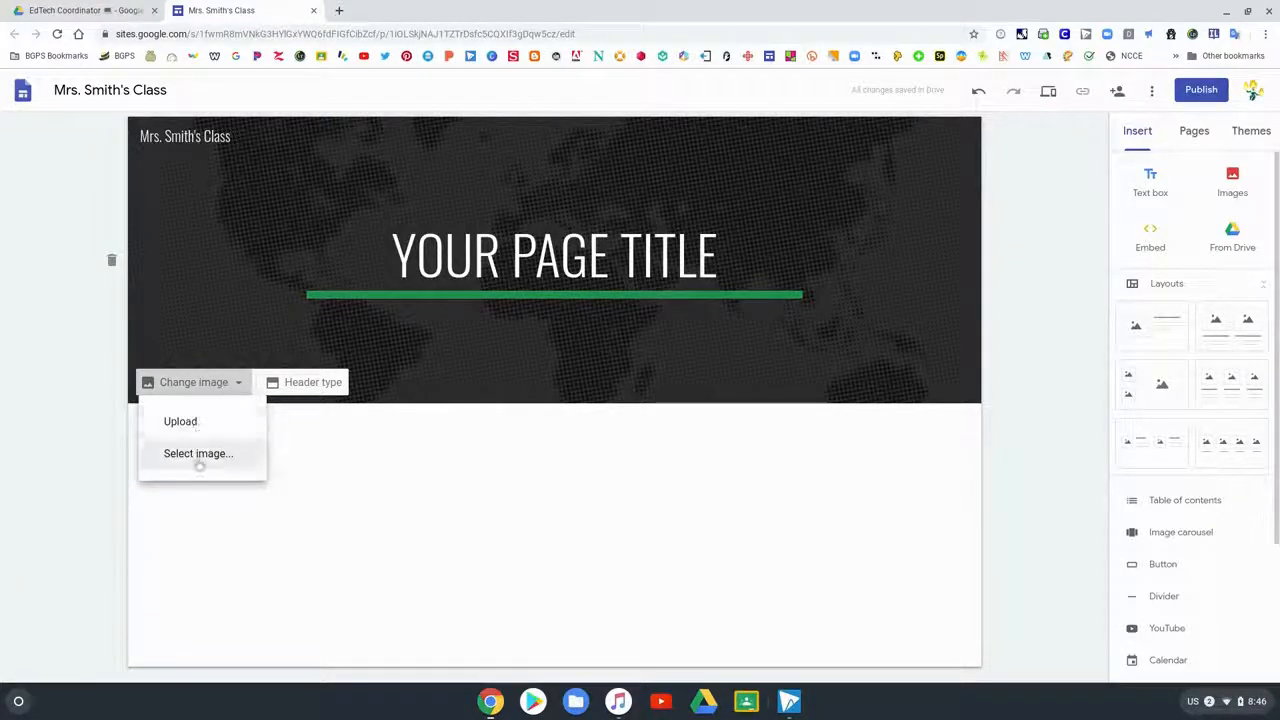
left_click(196, 452)
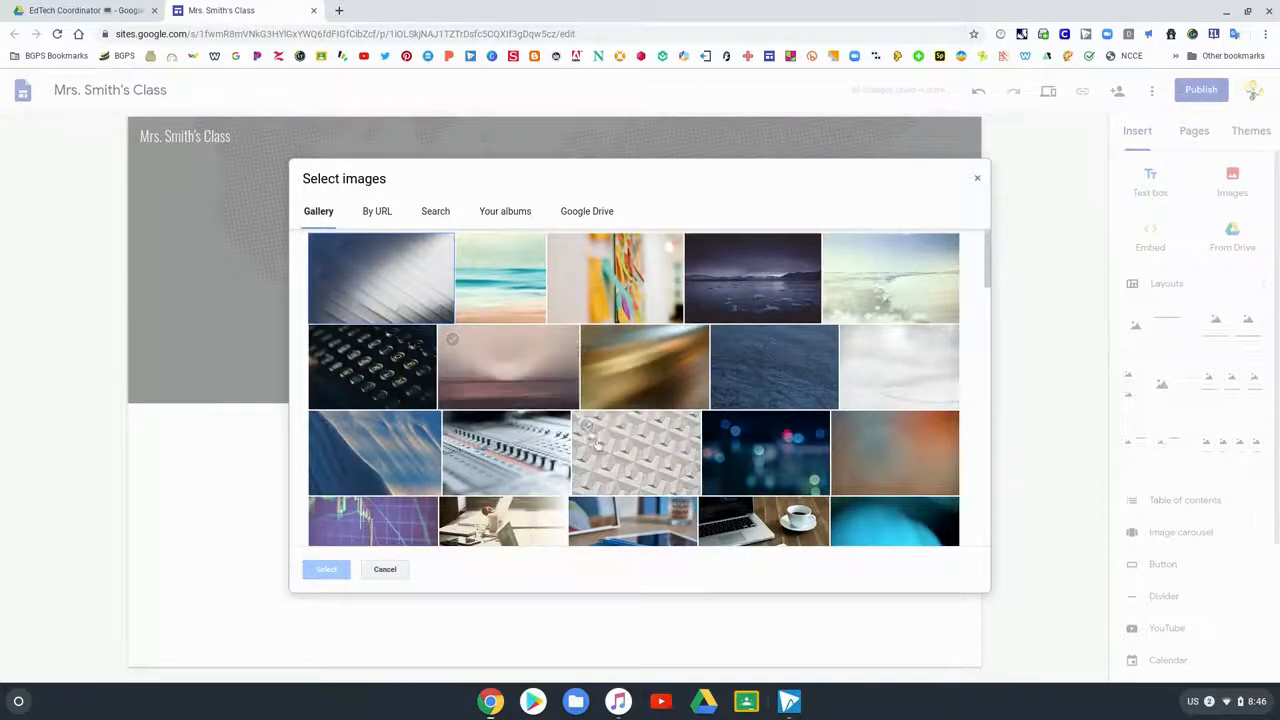
scroll("down", 3)
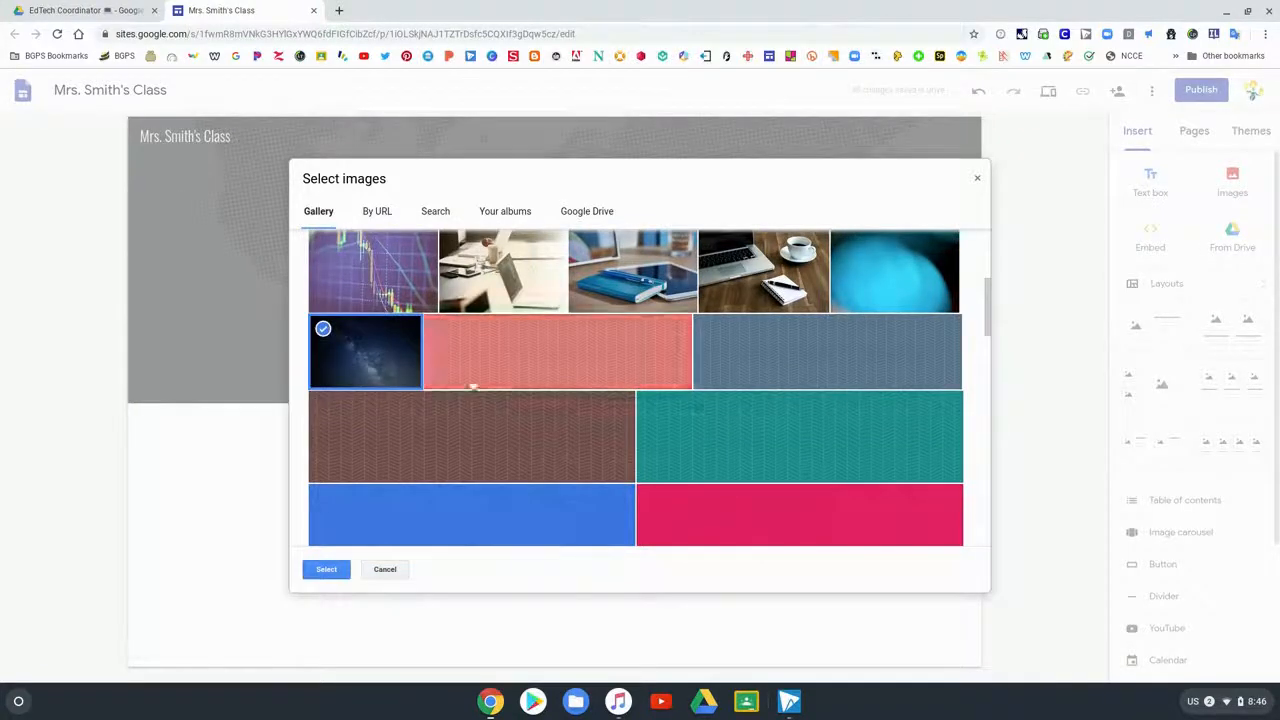
left_click(326, 568)
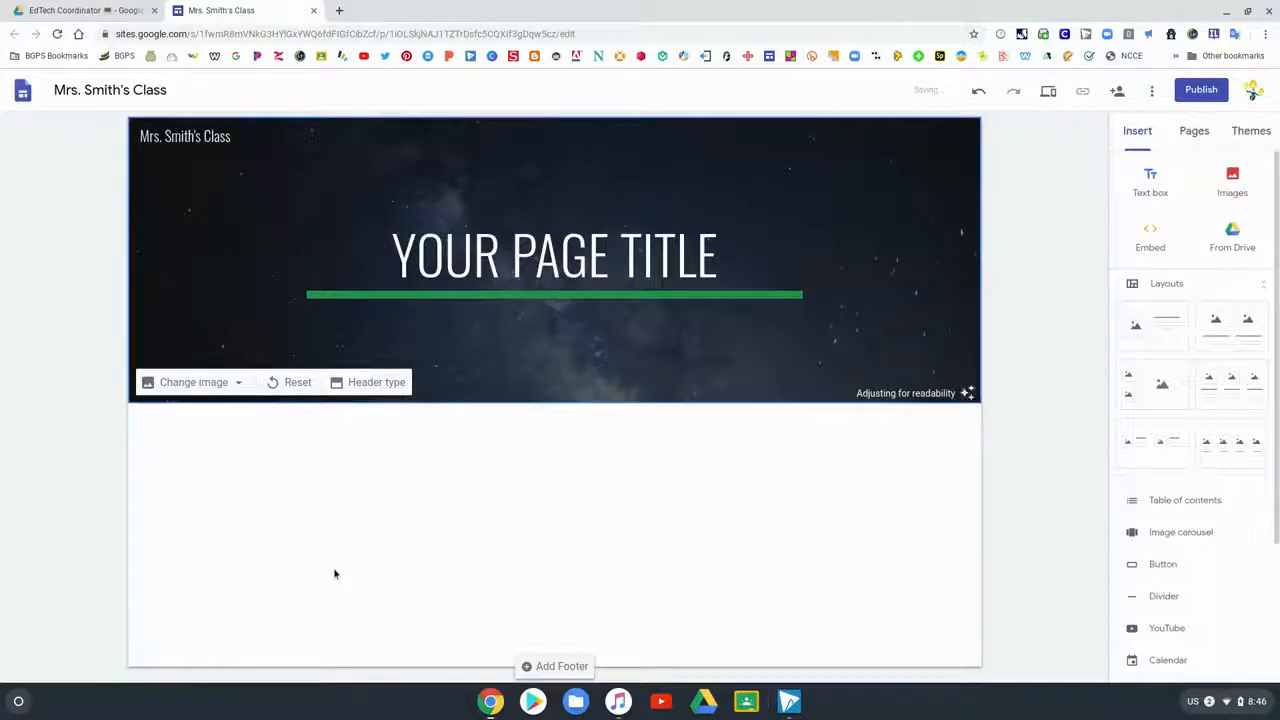
- Change the banner title to 'Welcome to Mrs. Smith's Class'
left_click(552, 256)
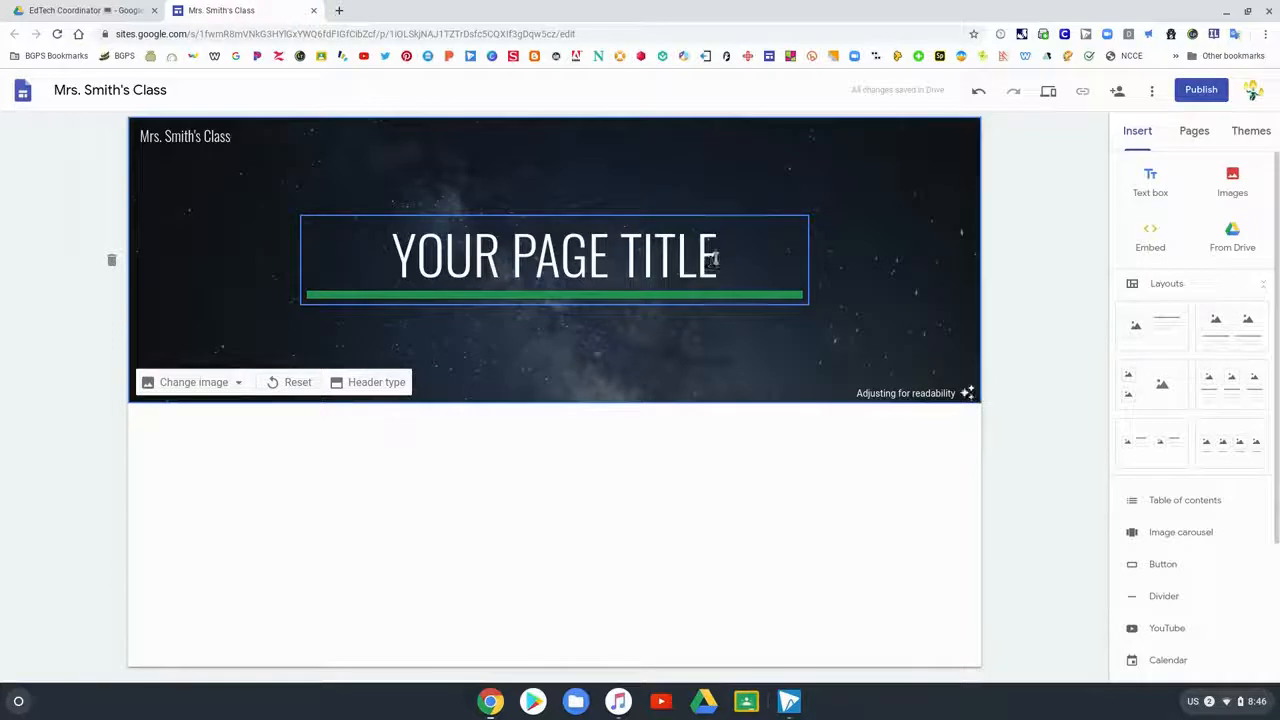
left_click(554, 256)
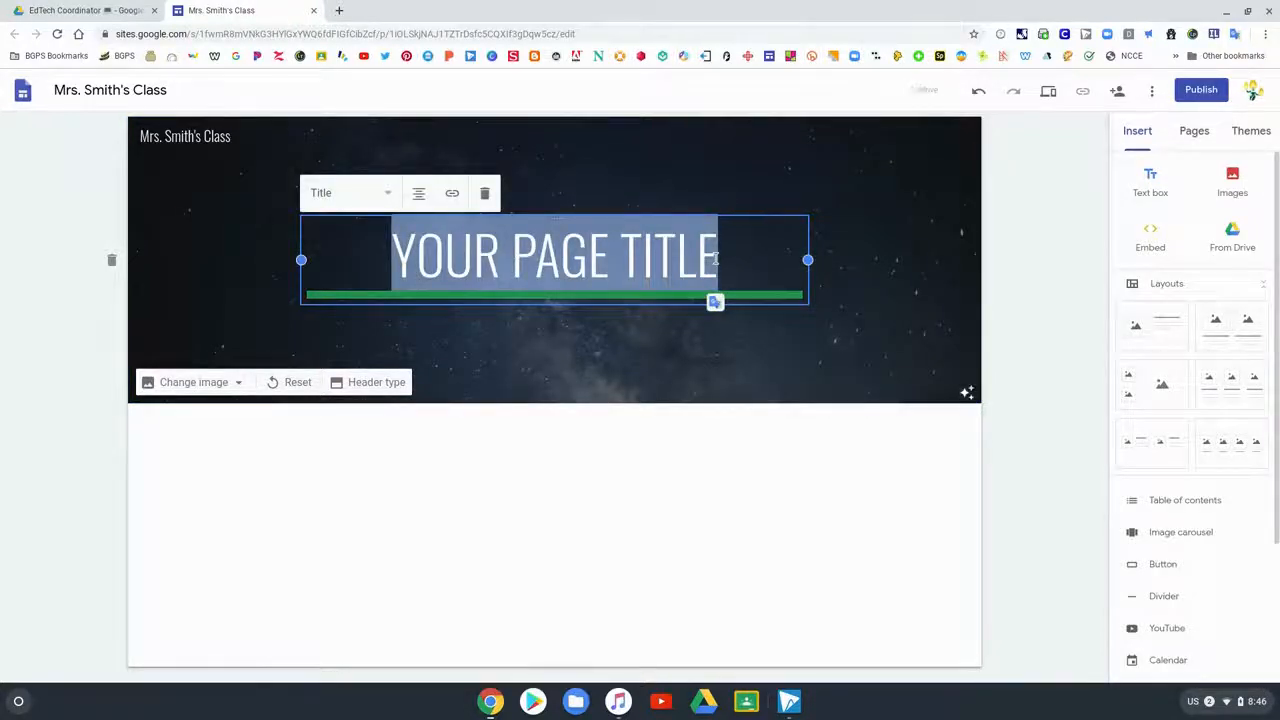
type("MRS. SMITH'S CLASS")
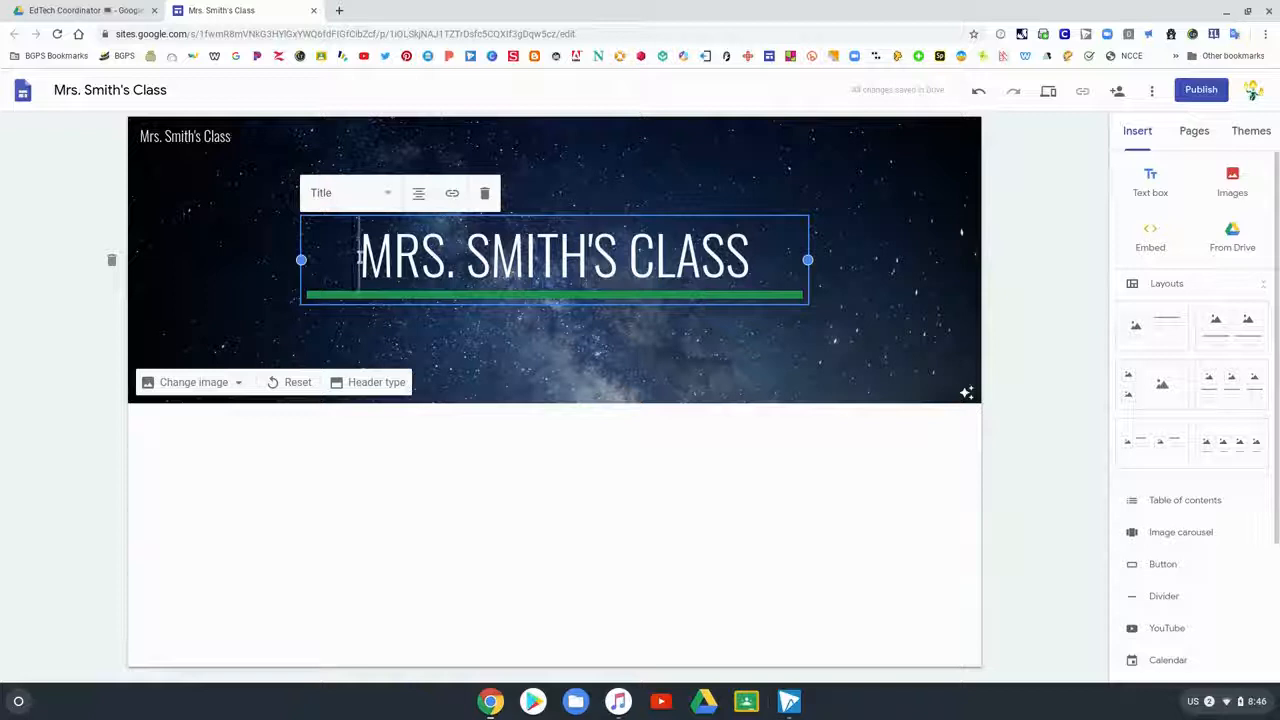
type("WELCOME TO")
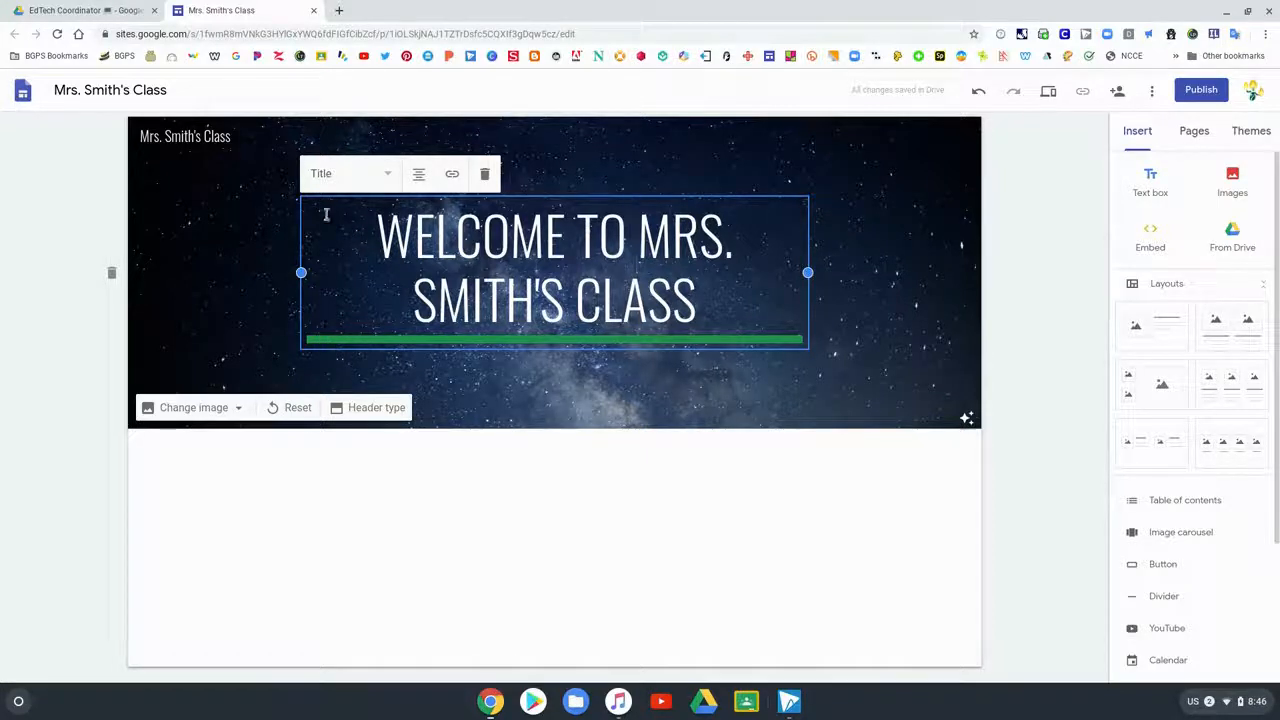
left_click(584, 544)
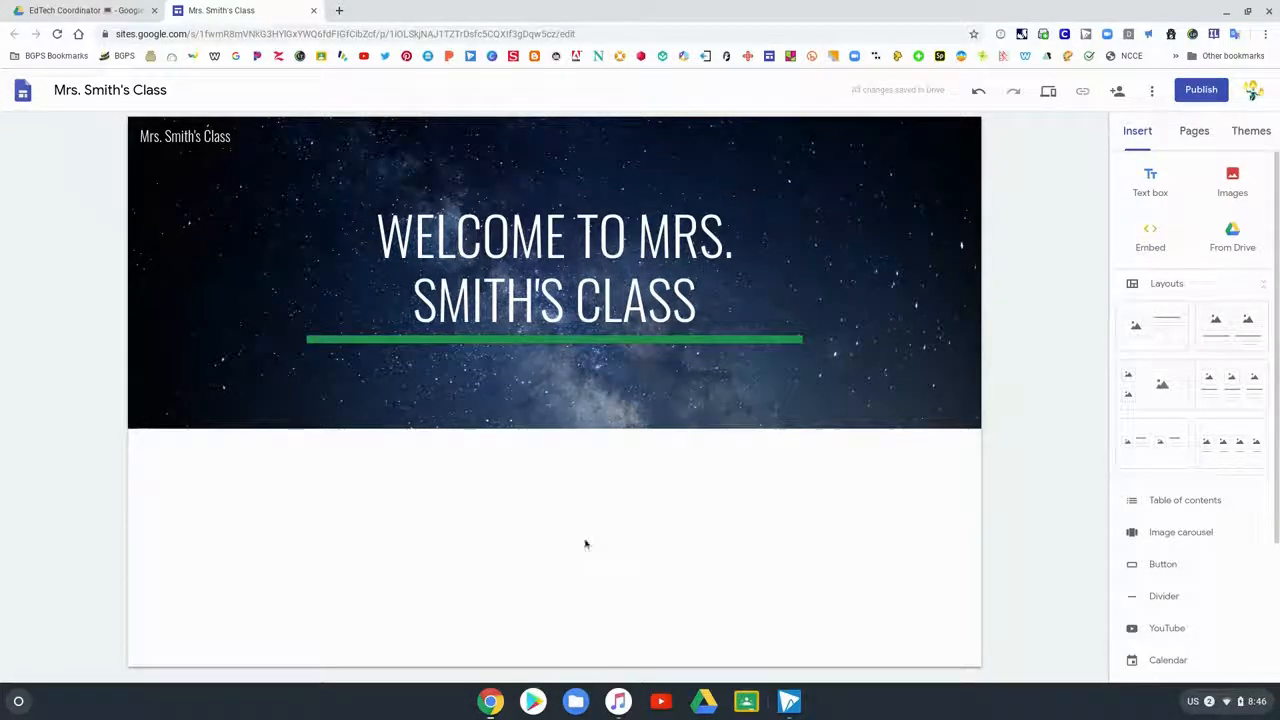
mouse_move(696, 536)
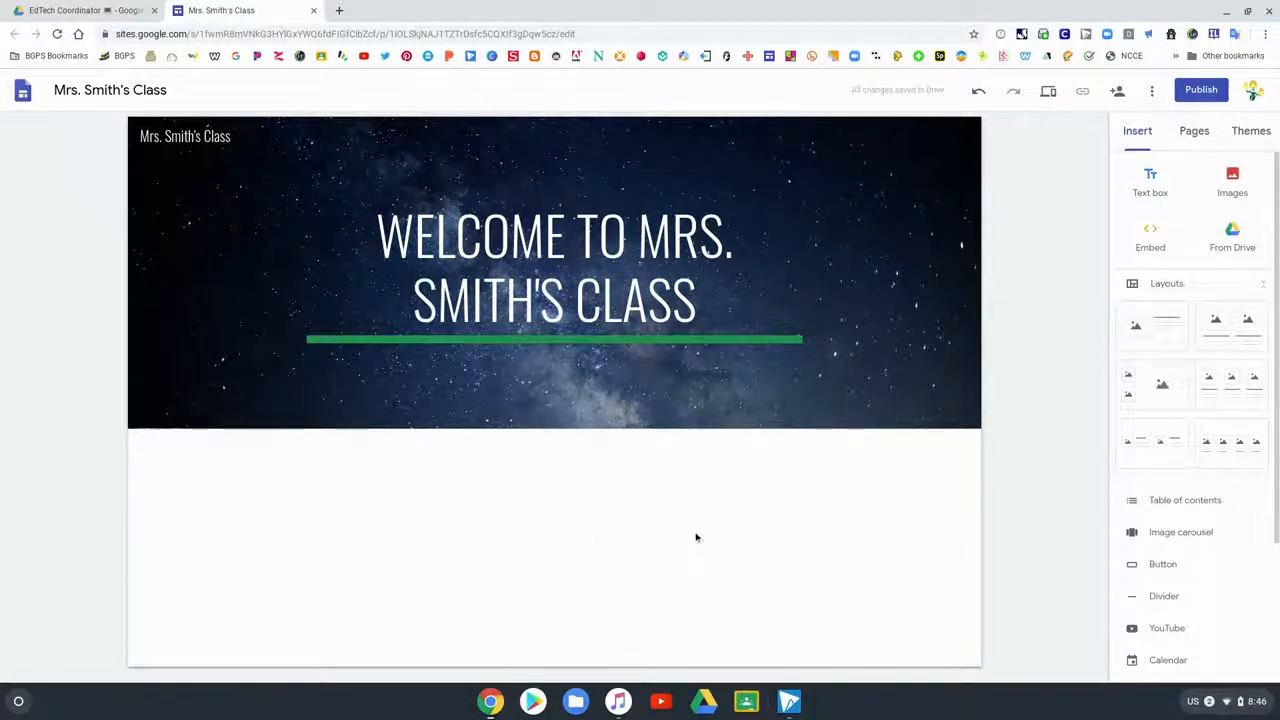
mouse_move(968, 474)
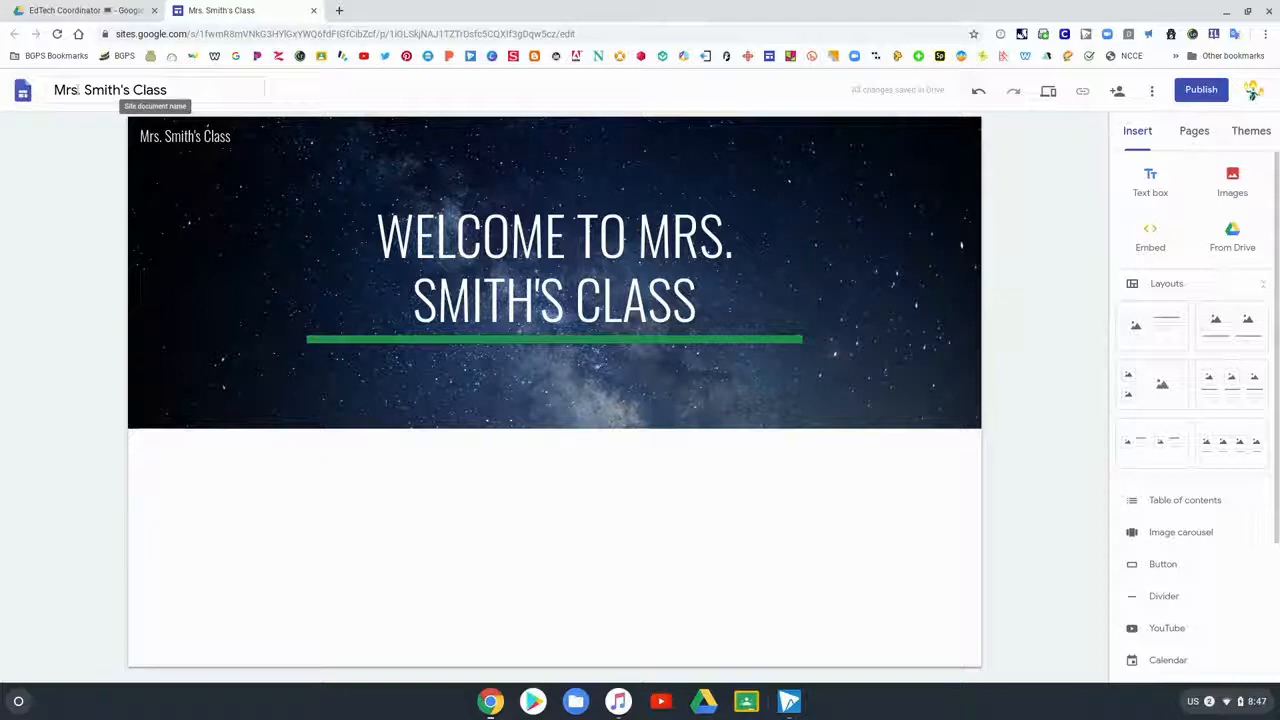
left_click(556, 280)
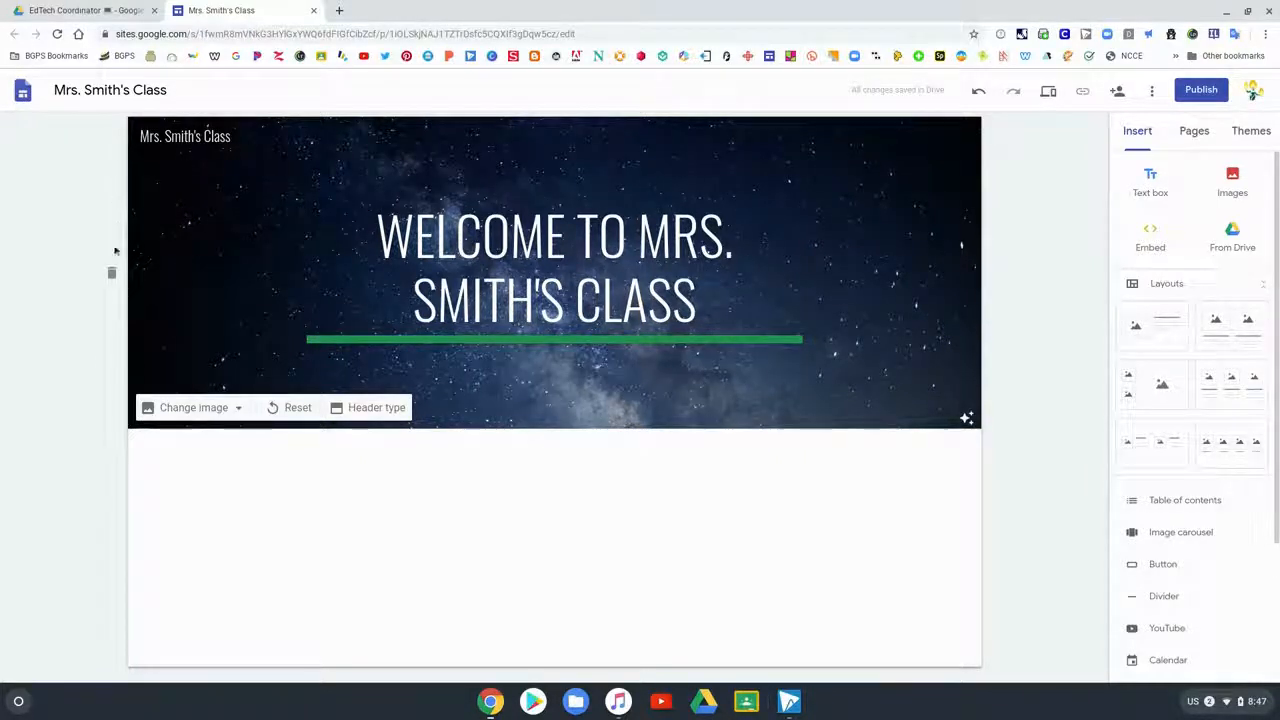
mouse_move(112, 272)
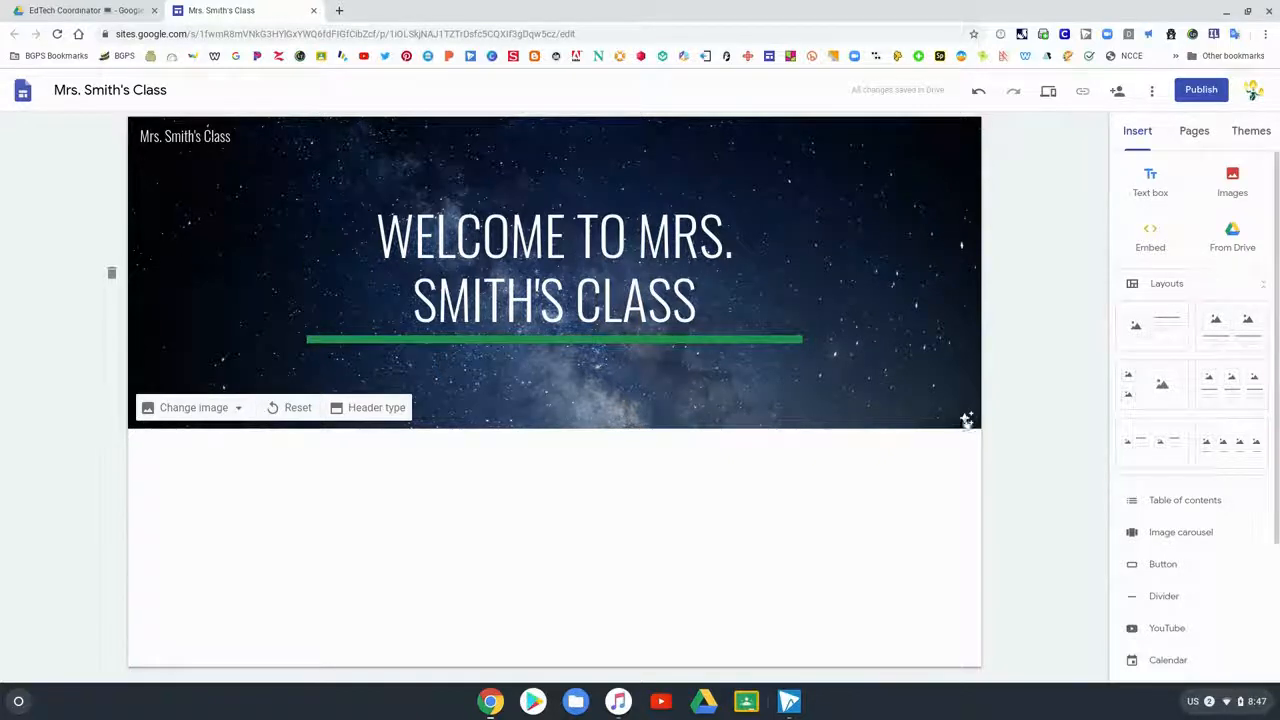
mouse_move(964, 420)
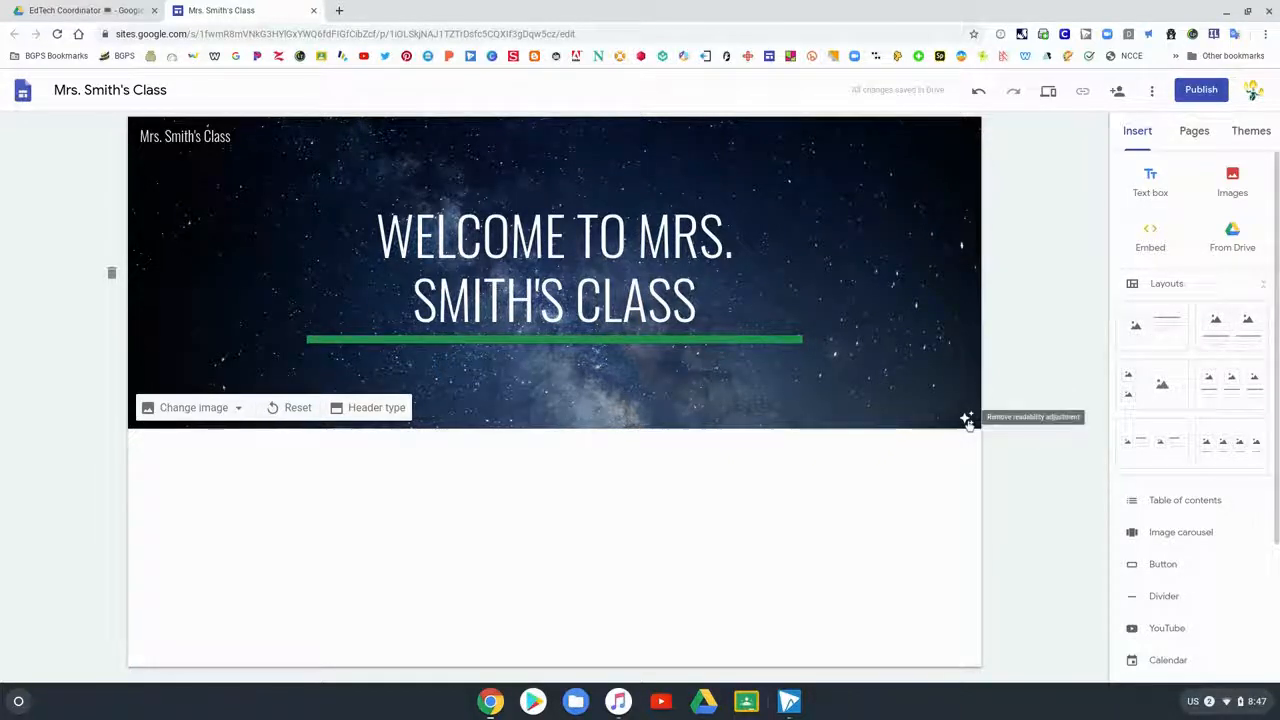
mouse_move(912, 436)
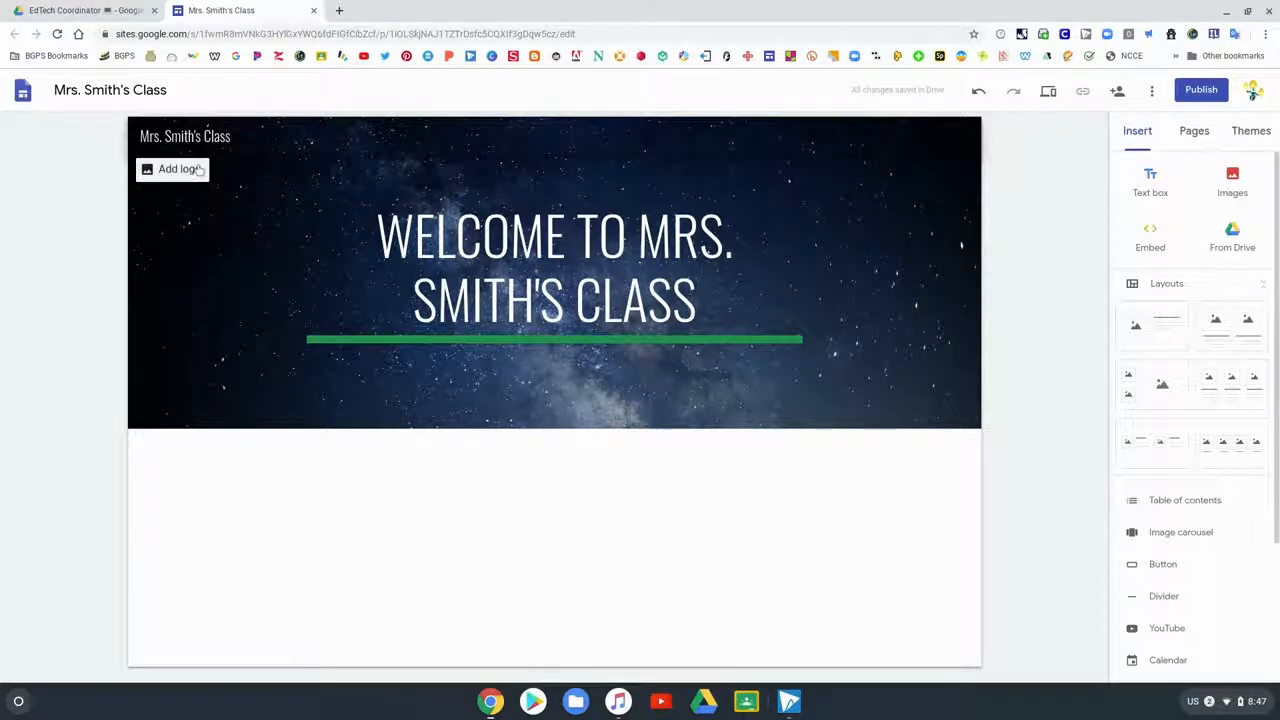
- Search Google Drive for 'cassondra' to find the avatar image for the header logo
left_click(176, 168)
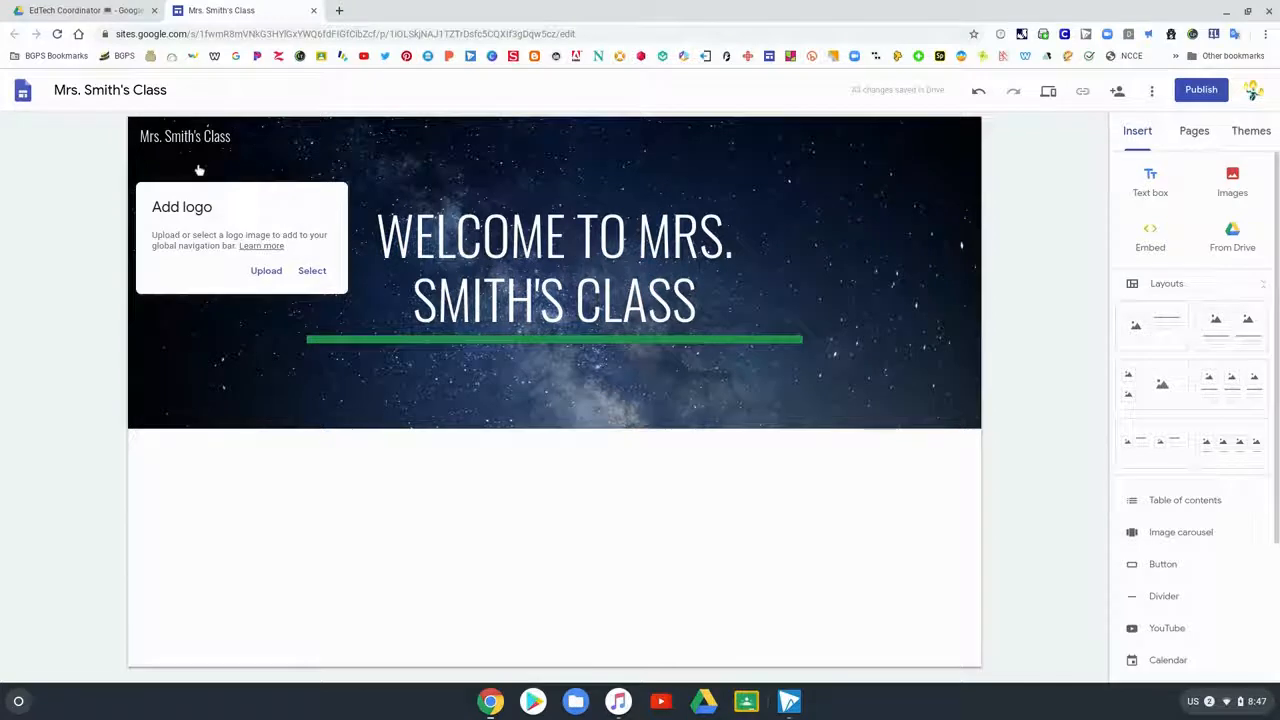
mouse_move(228, 276)
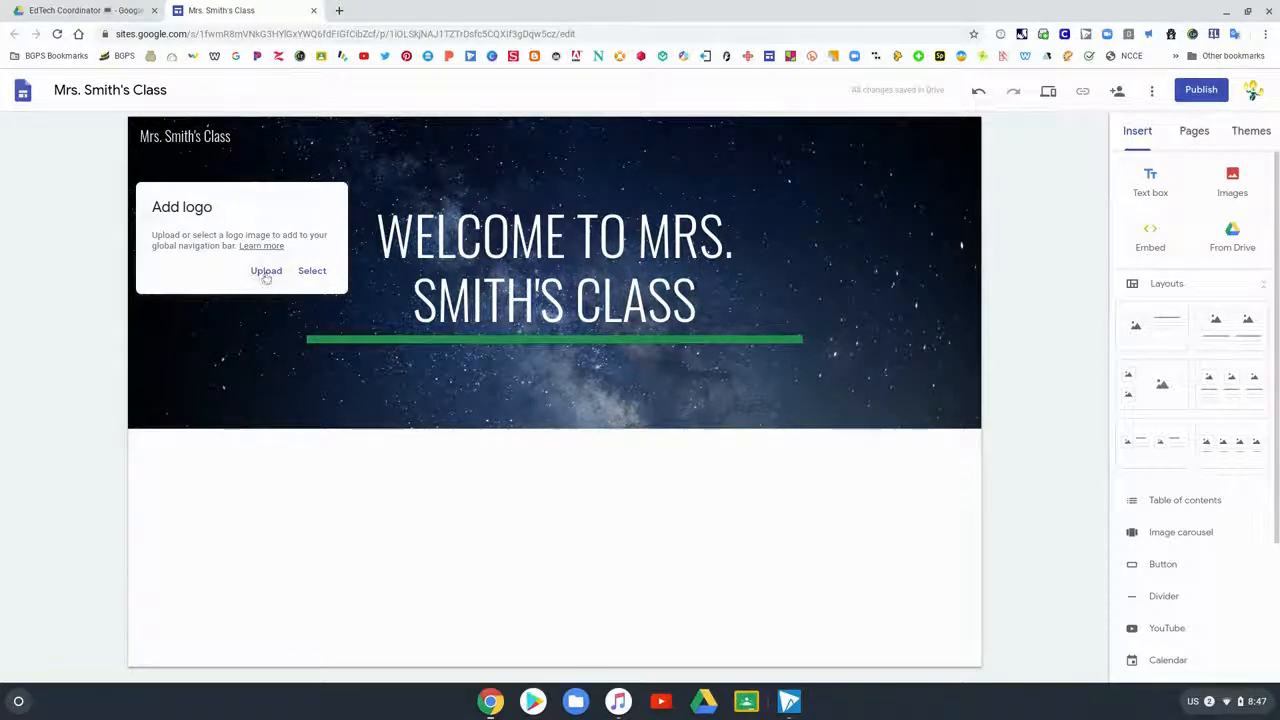
mouse_move(304, 276)
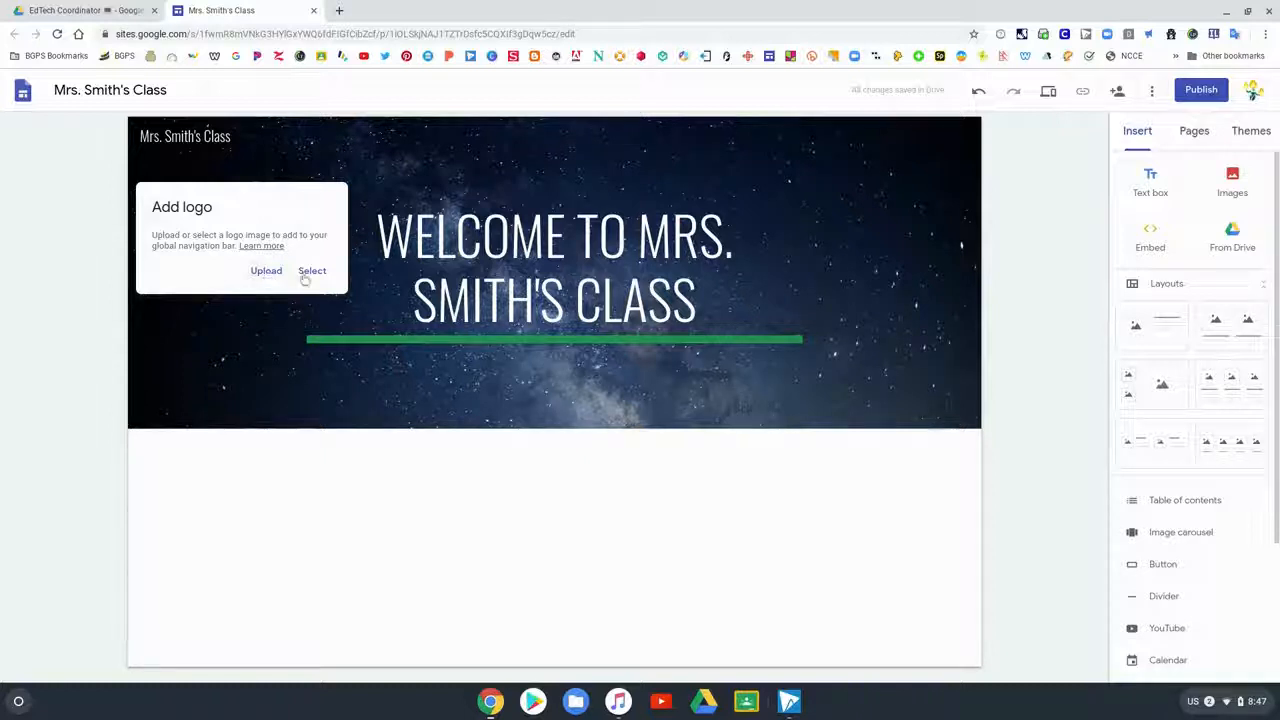
left_click(312, 270)
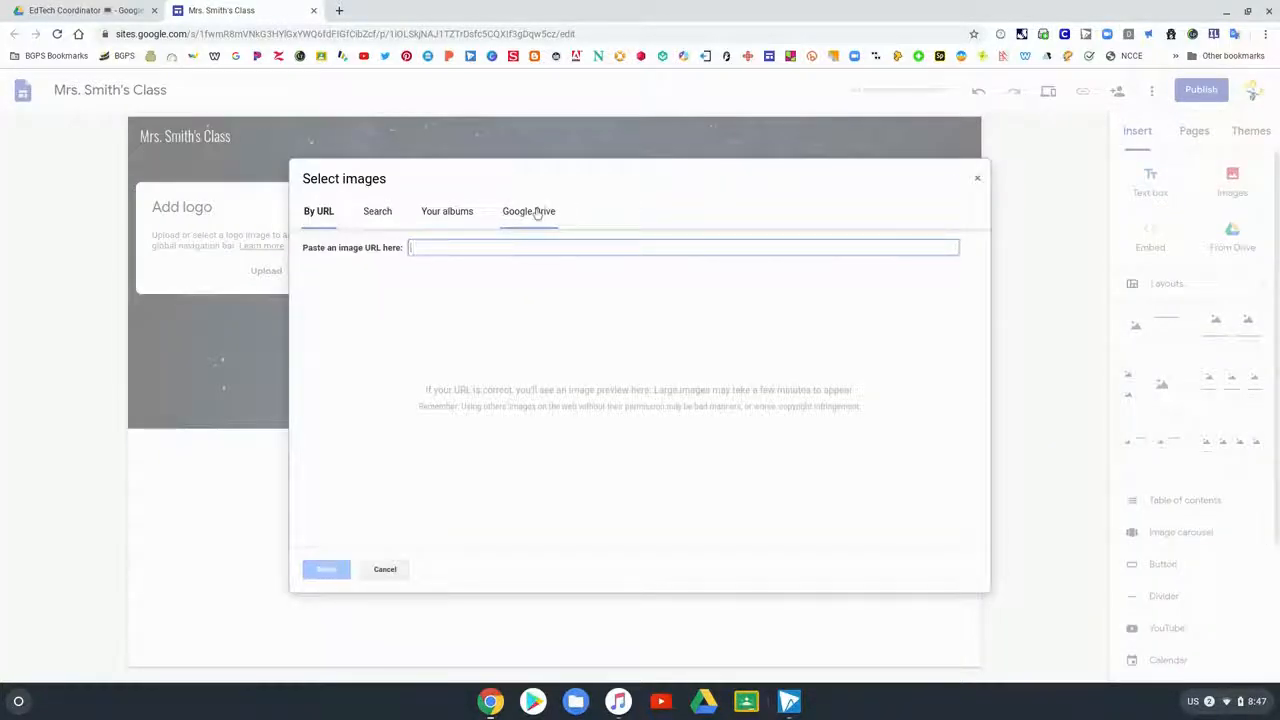
left_click(528, 212)
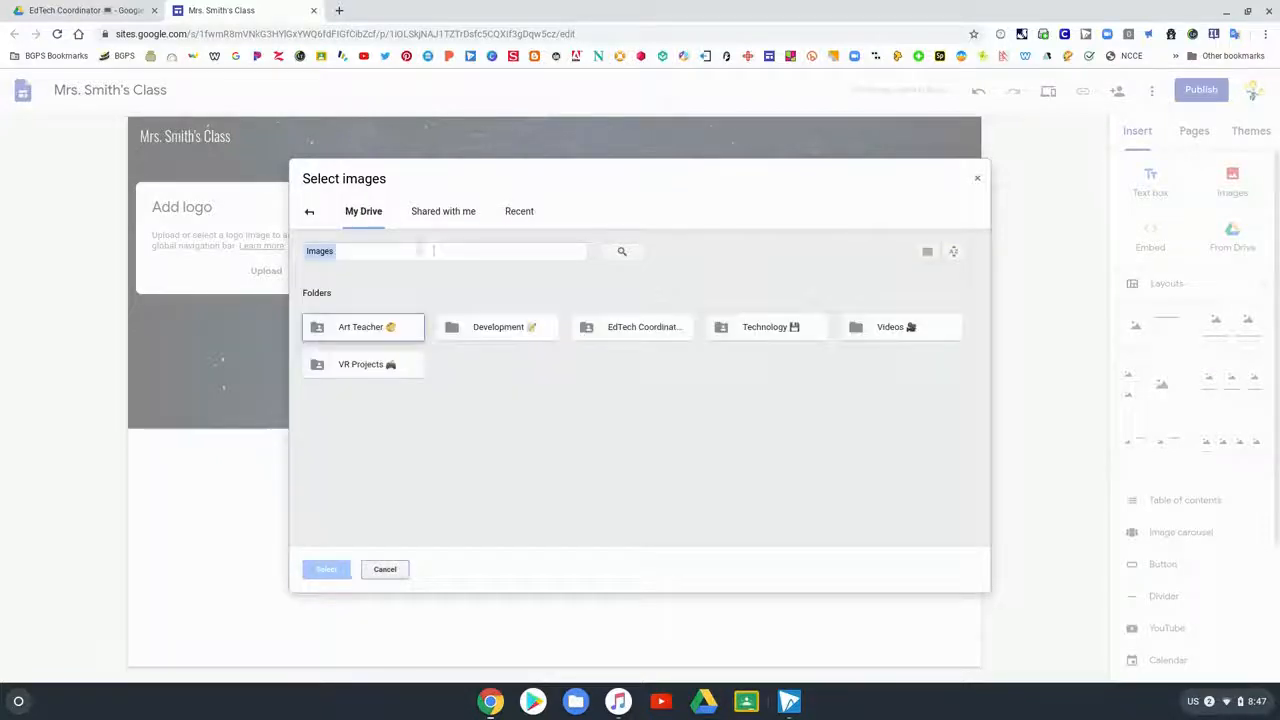
left_click(460, 252)
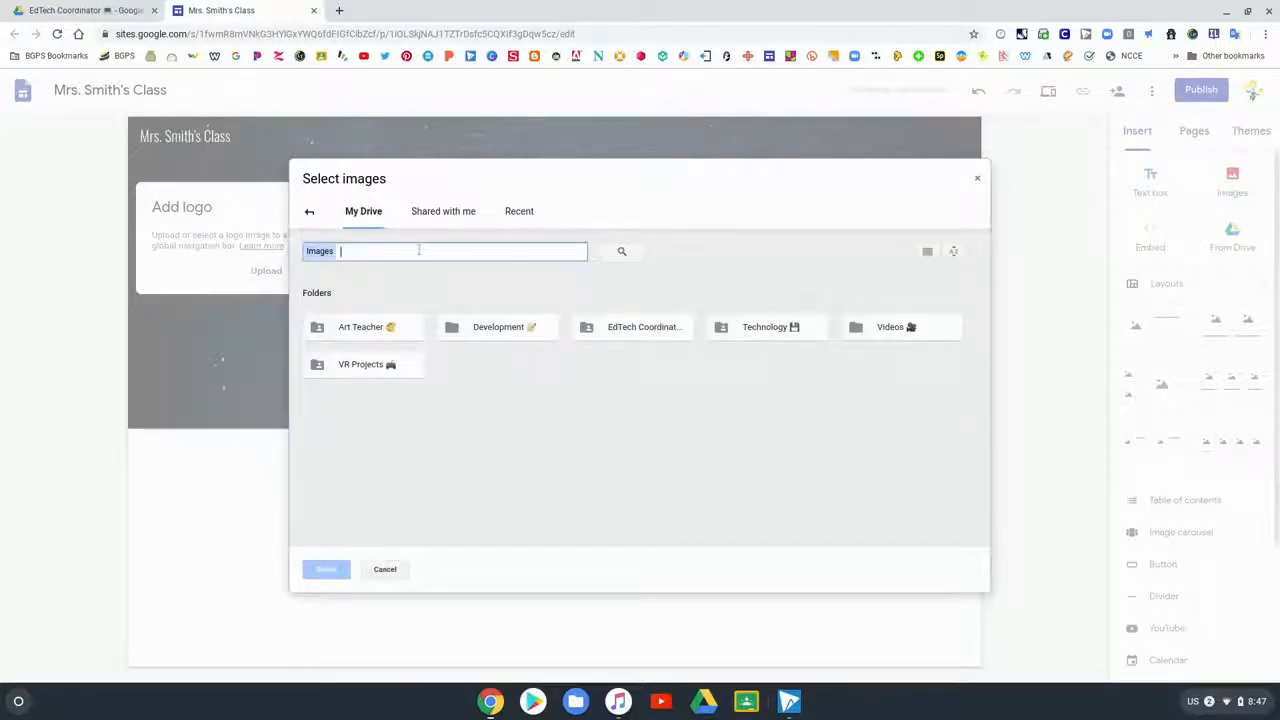
type("cassondra")
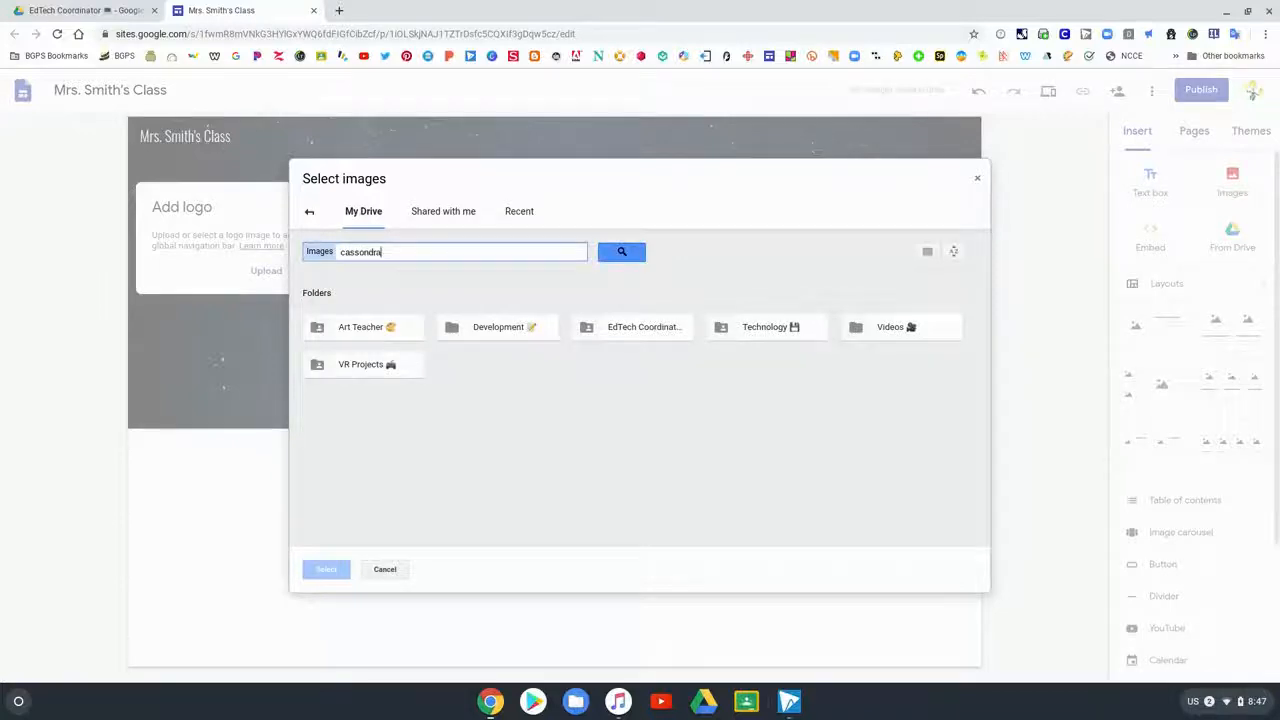
left_click(620, 252)
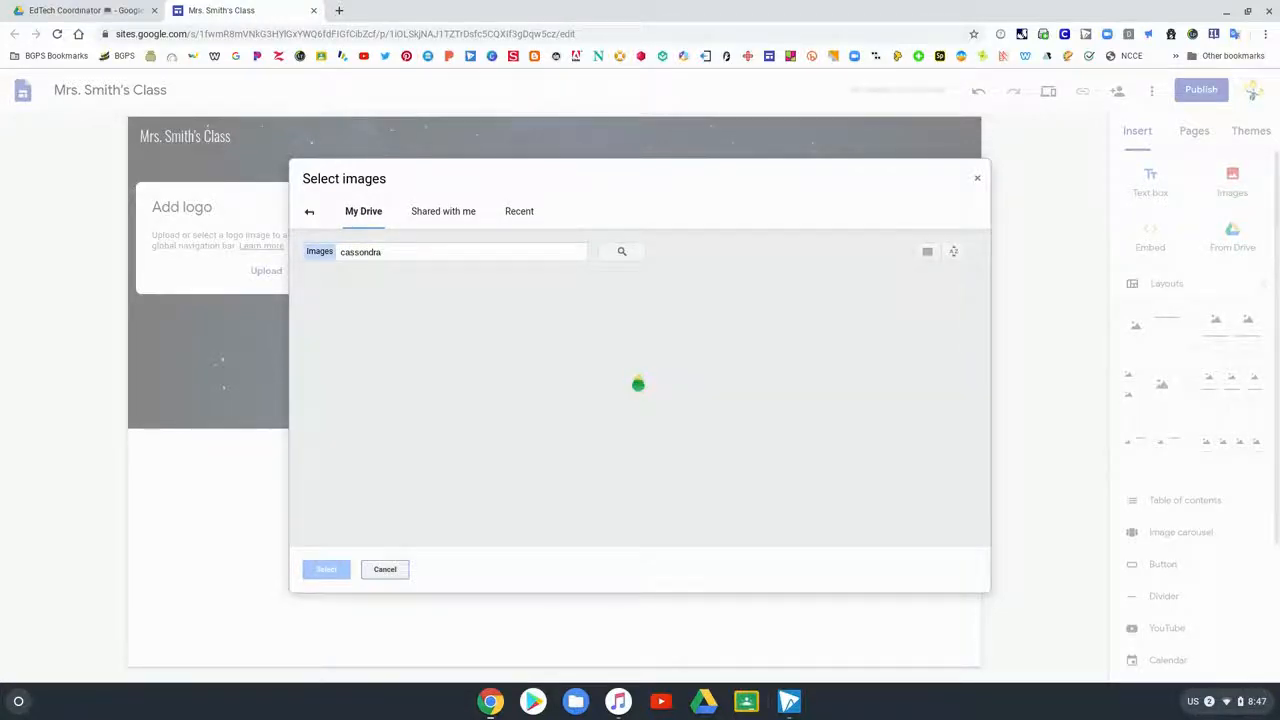
left_click(622, 252)
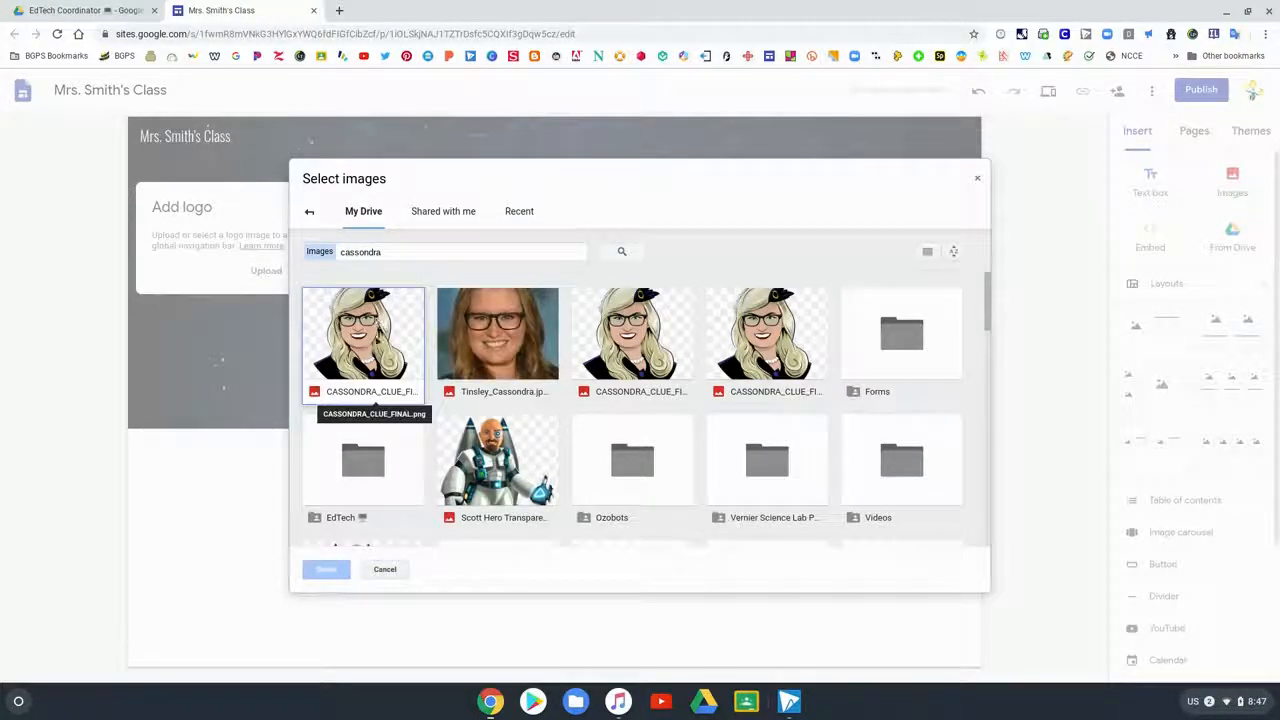
- Set the Cassondra cartoon avatar as the site logo beside the header title
left_click(364, 332)
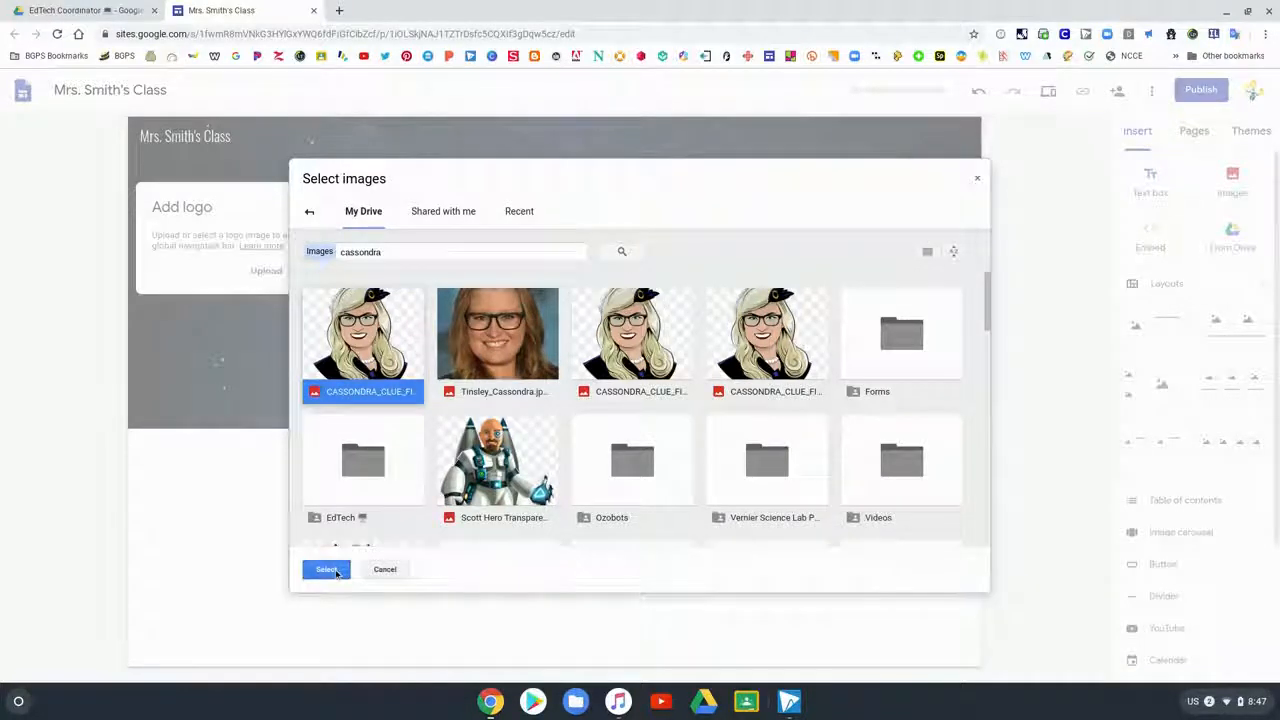
left_click(326, 568)
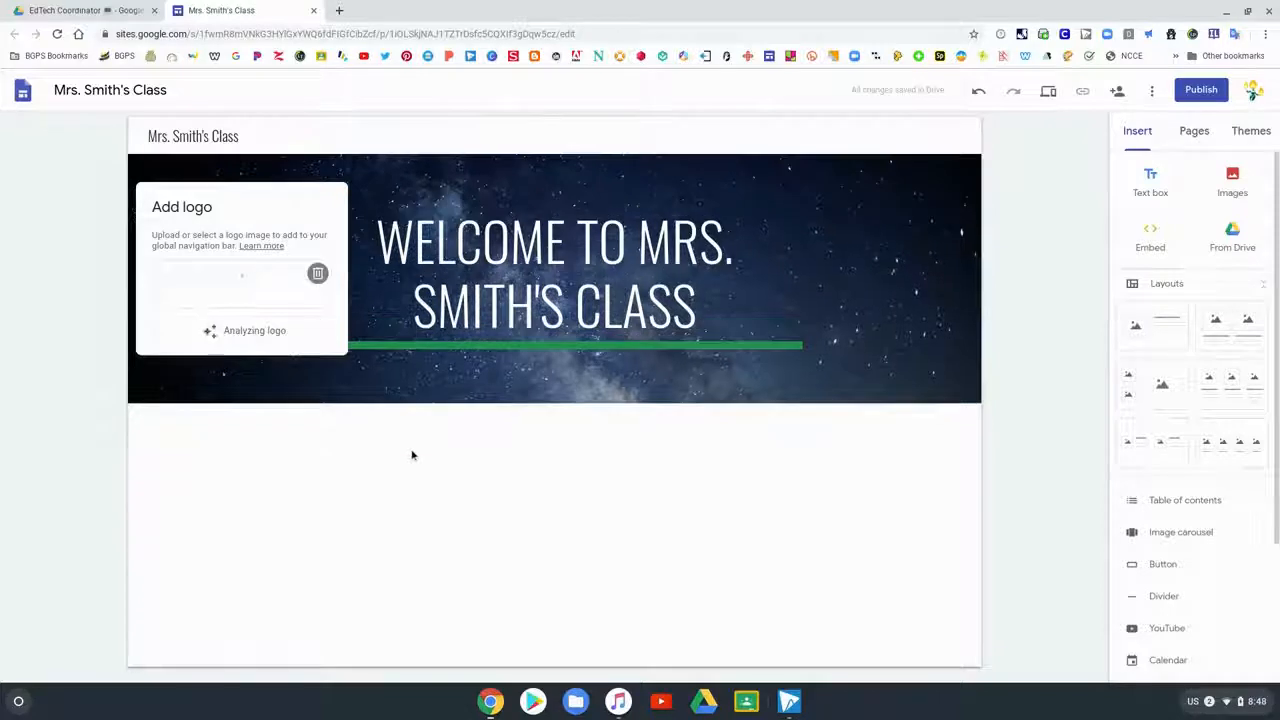
left_click(1250, 132)
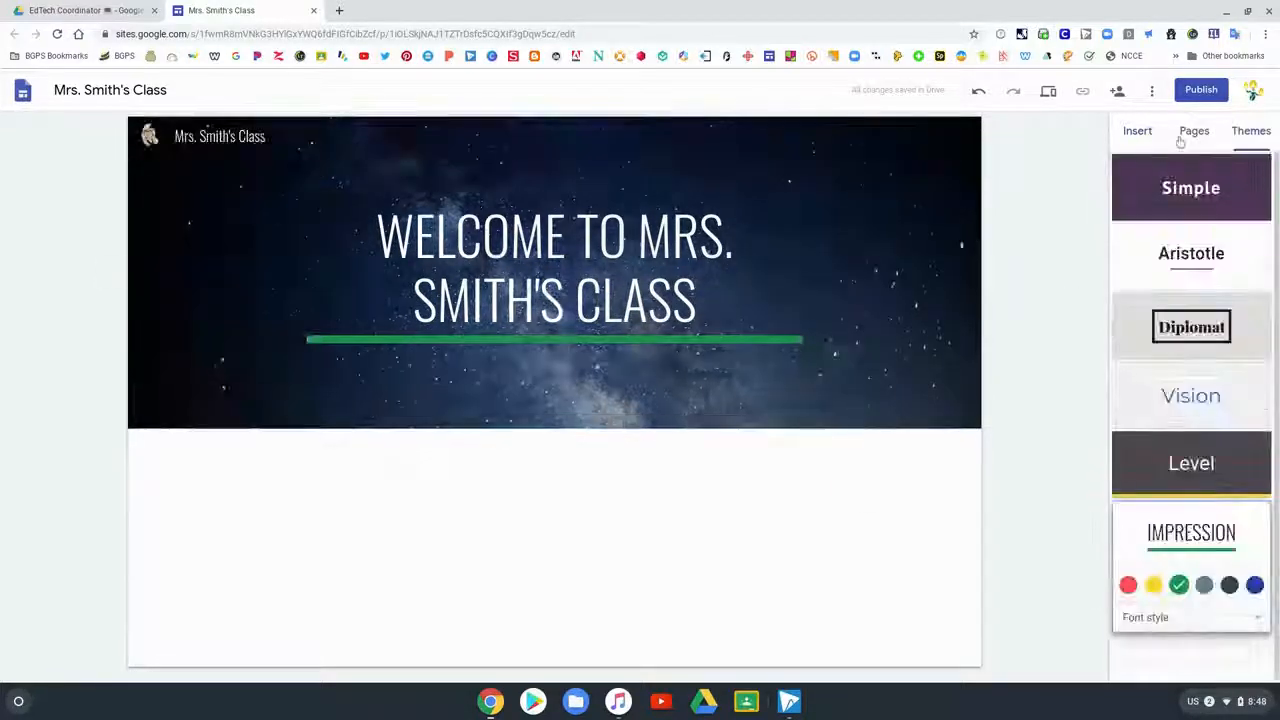
left_click(1136, 132)
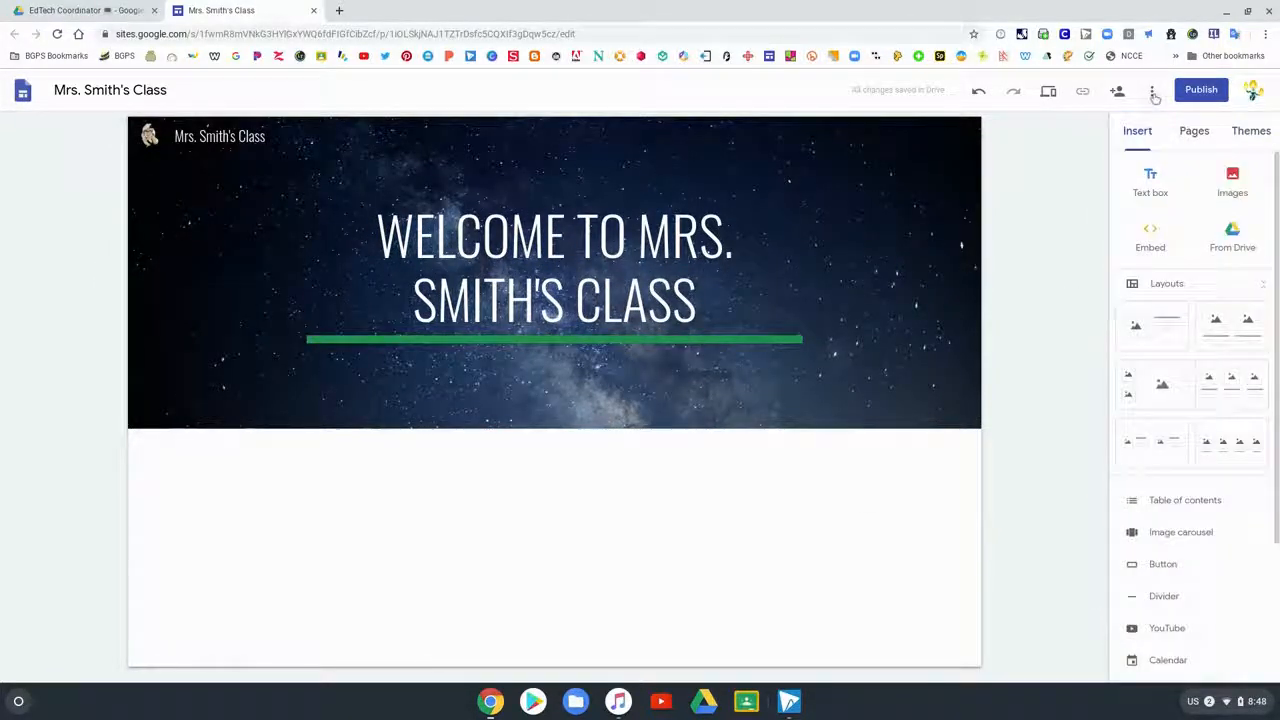
- Start adding a favicon from an existing image stored in Google Drive
left_click(1150, 90)
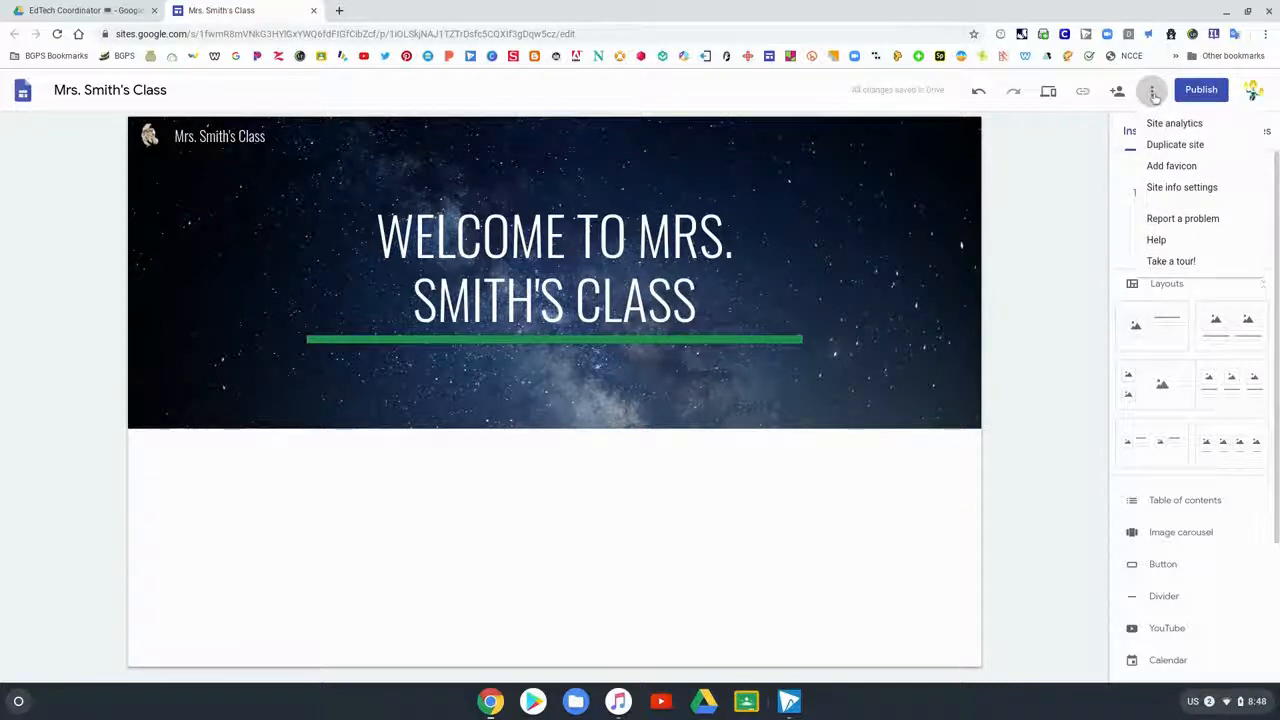
mouse_move(1172, 164)
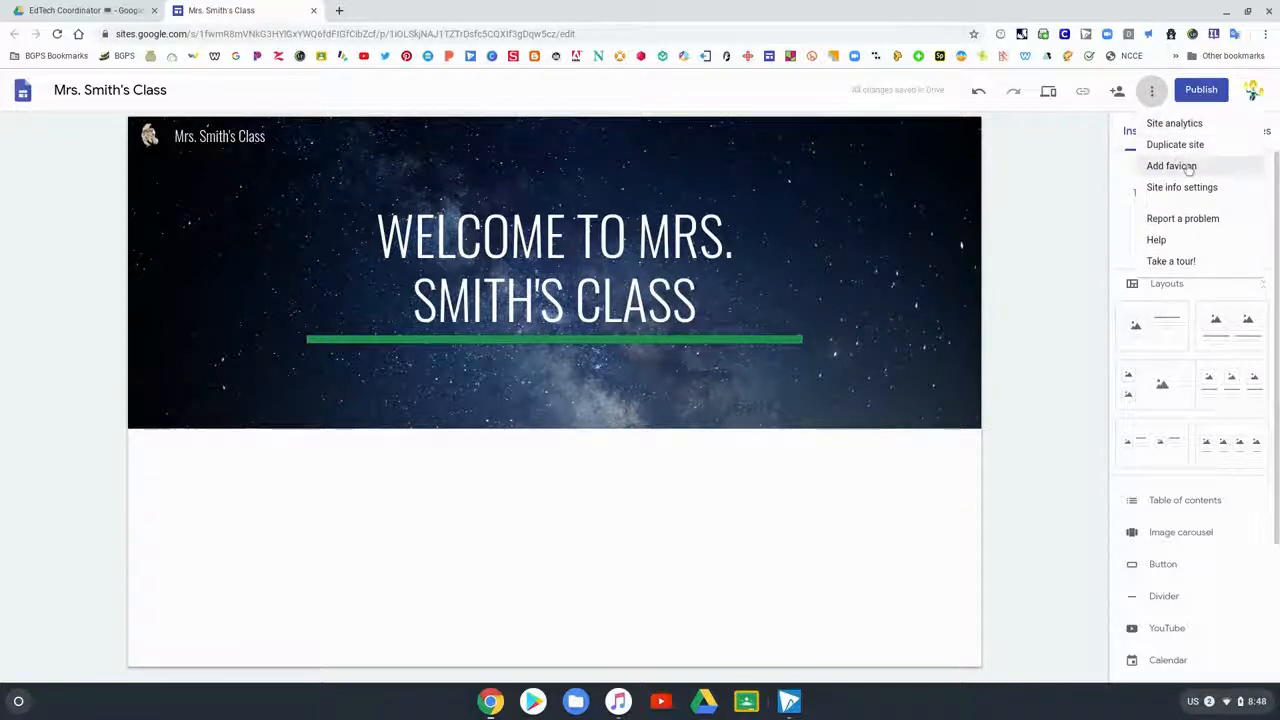
mouse_move(1172, 166)
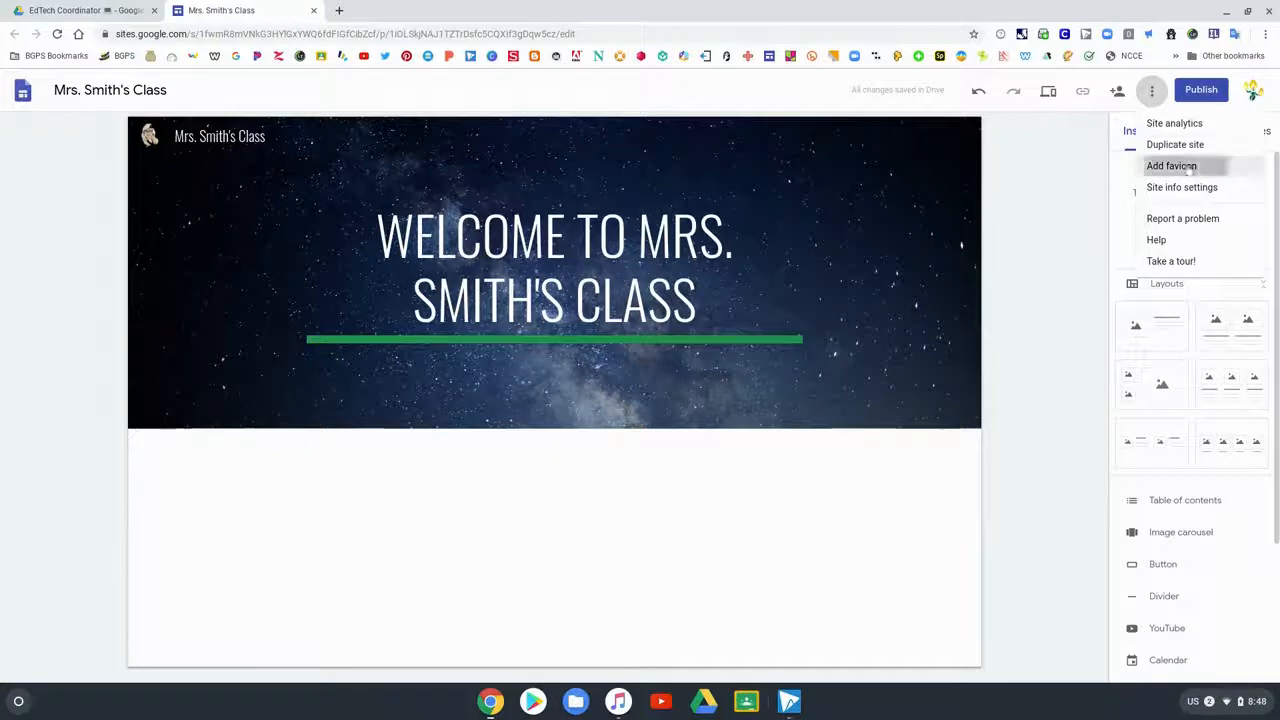
left_click(1172, 164)
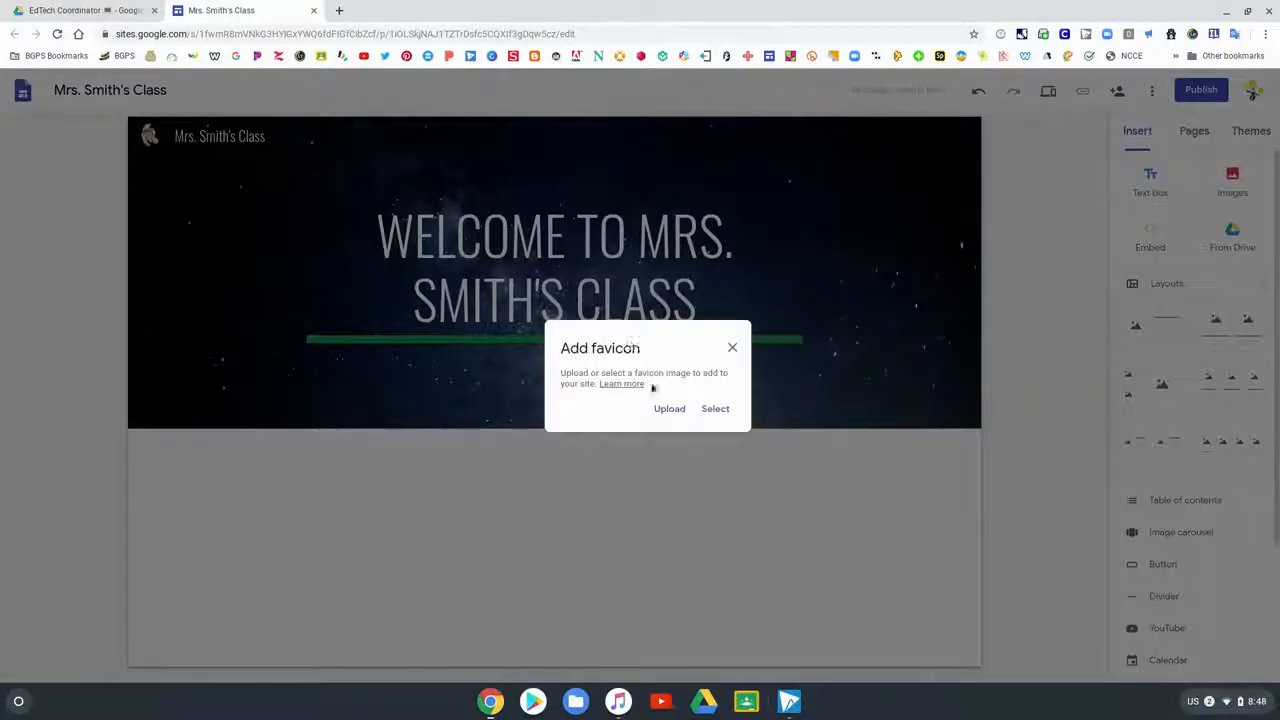
left_click(714, 408)
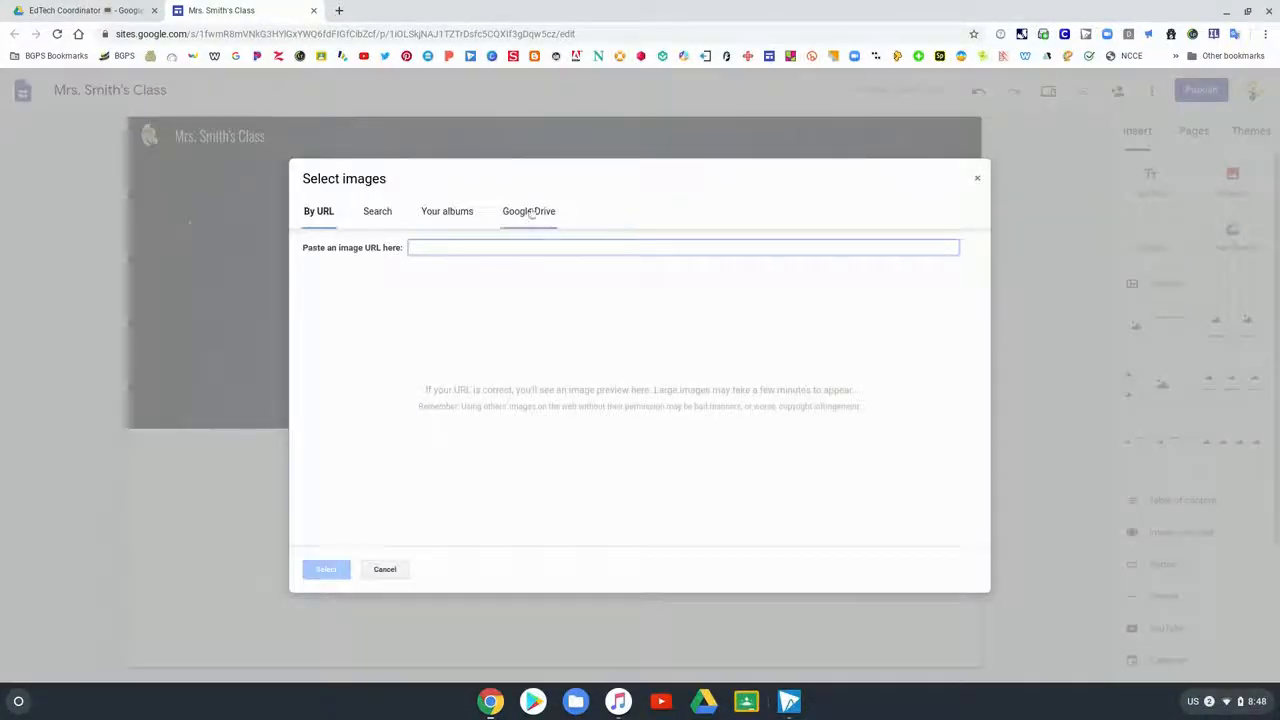
left_click(528, 212)
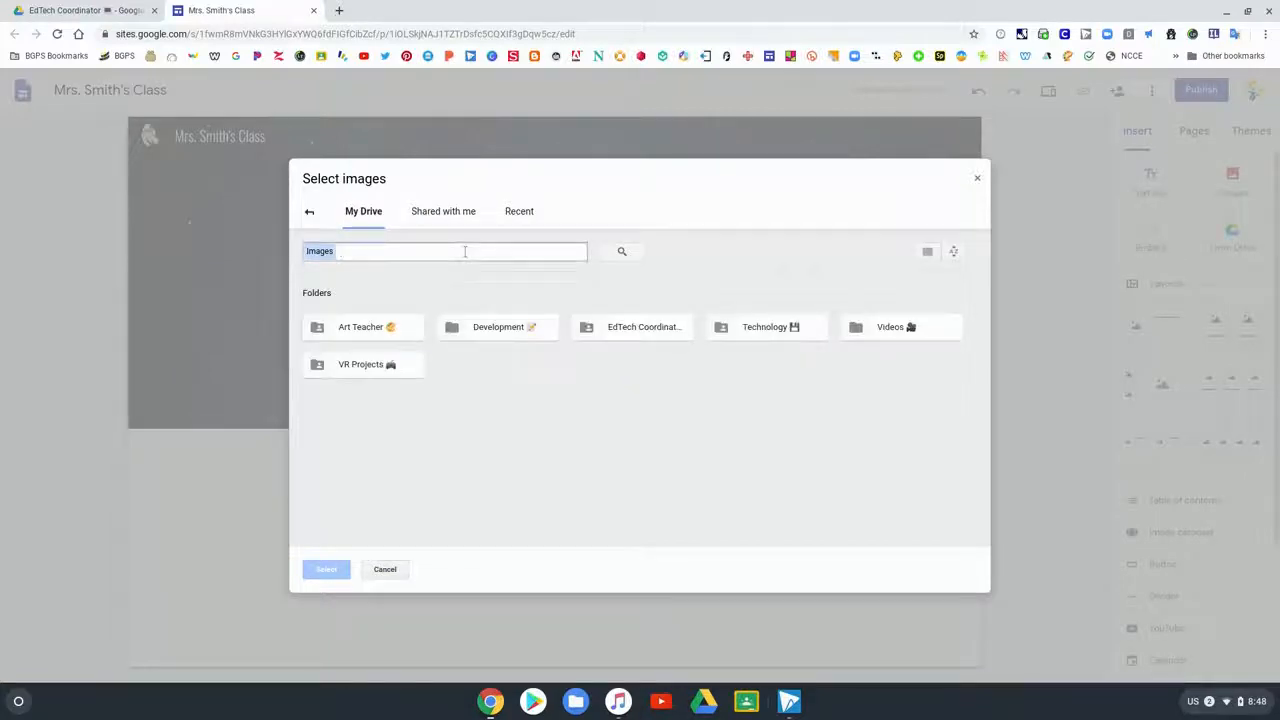
- Search Drive for 'cassondra' and set the avatar as the site favicon
type("cassondra")
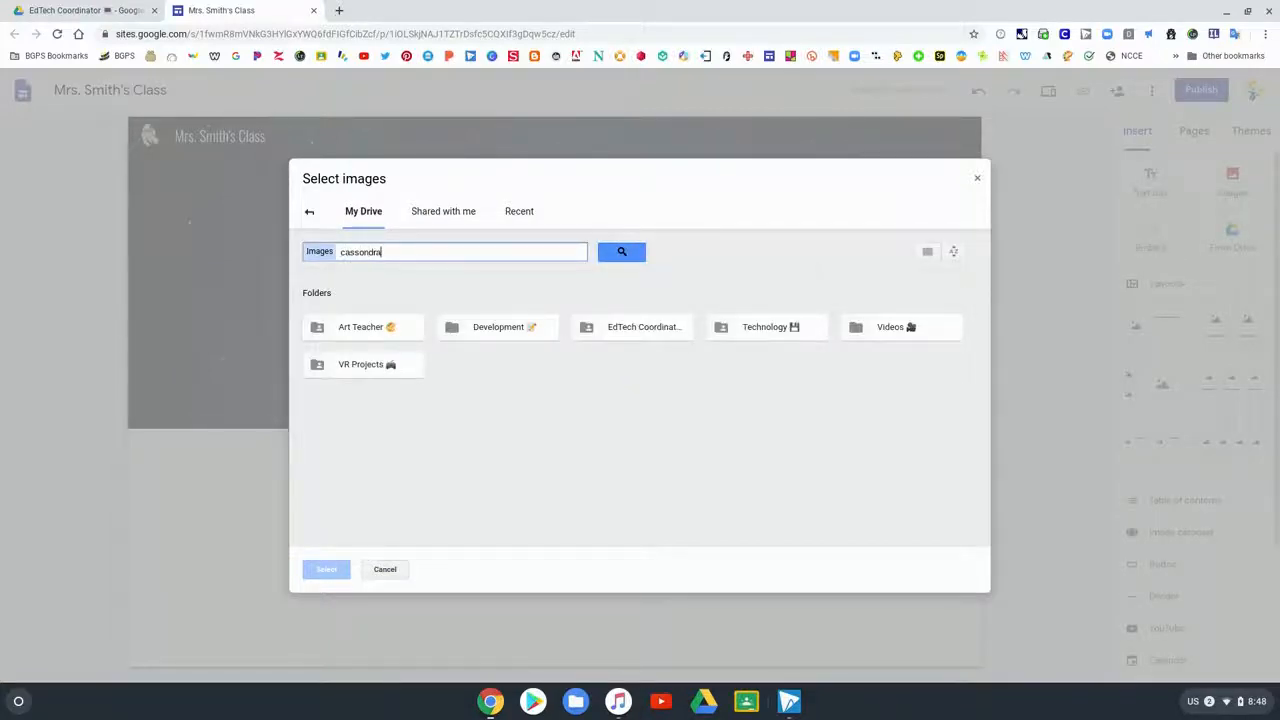
left_click(620, 252)
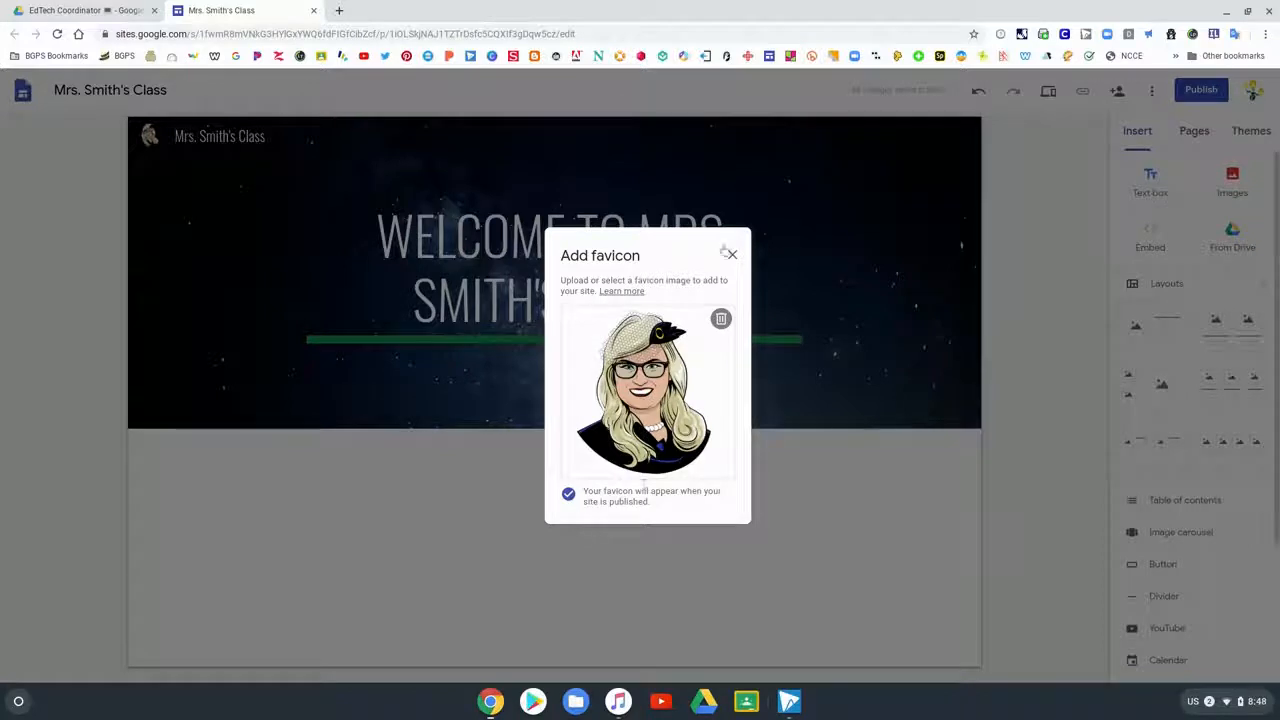
left_click(728, 252)
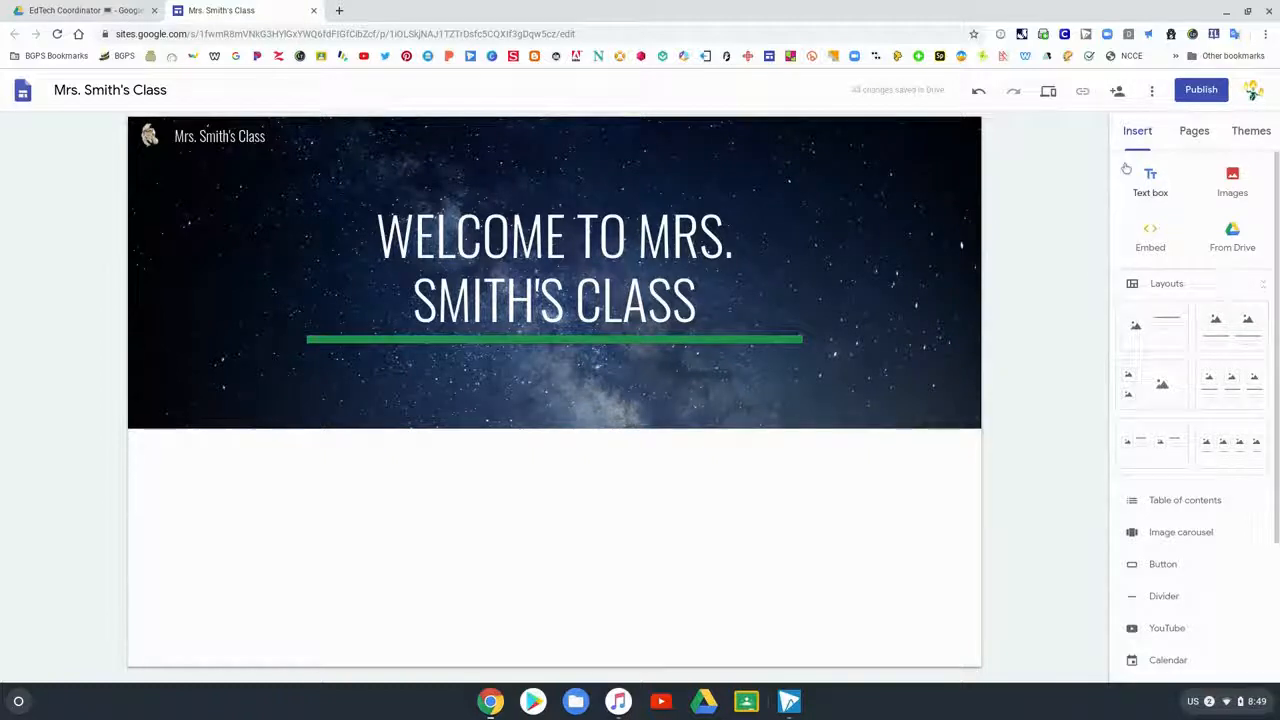
mouse_move(1130, 158)
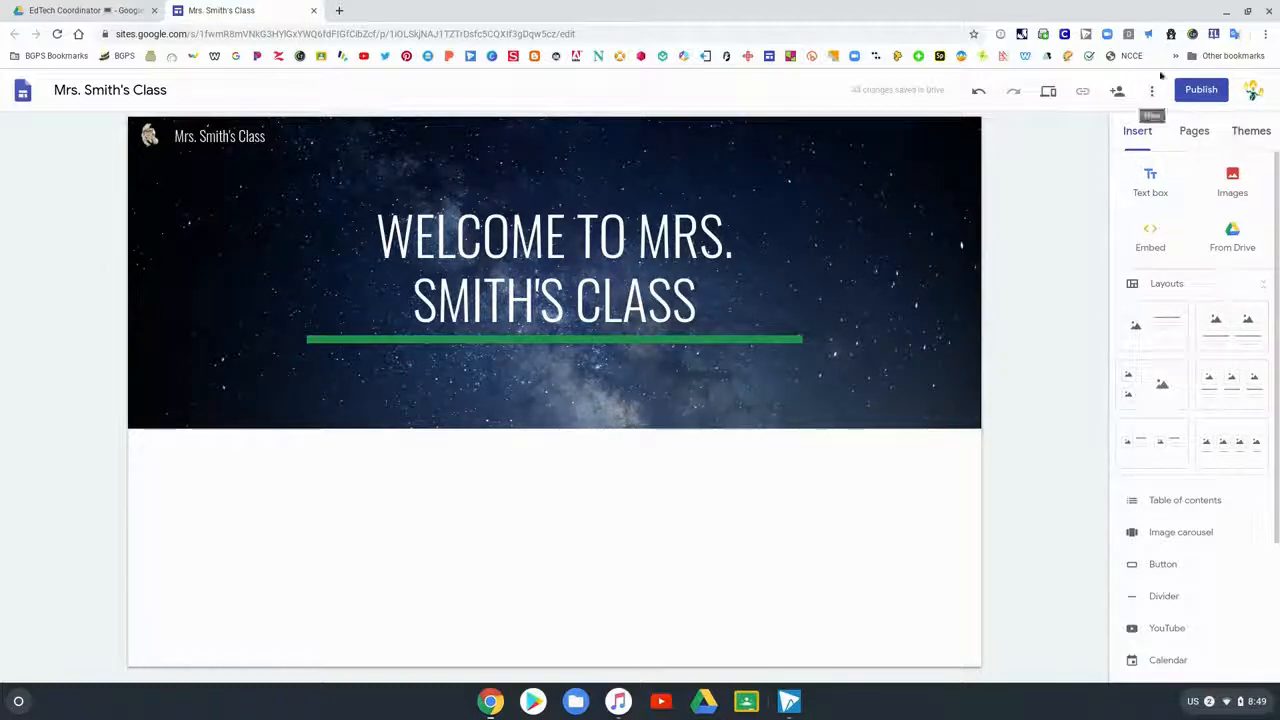
left_click(1152, 90)
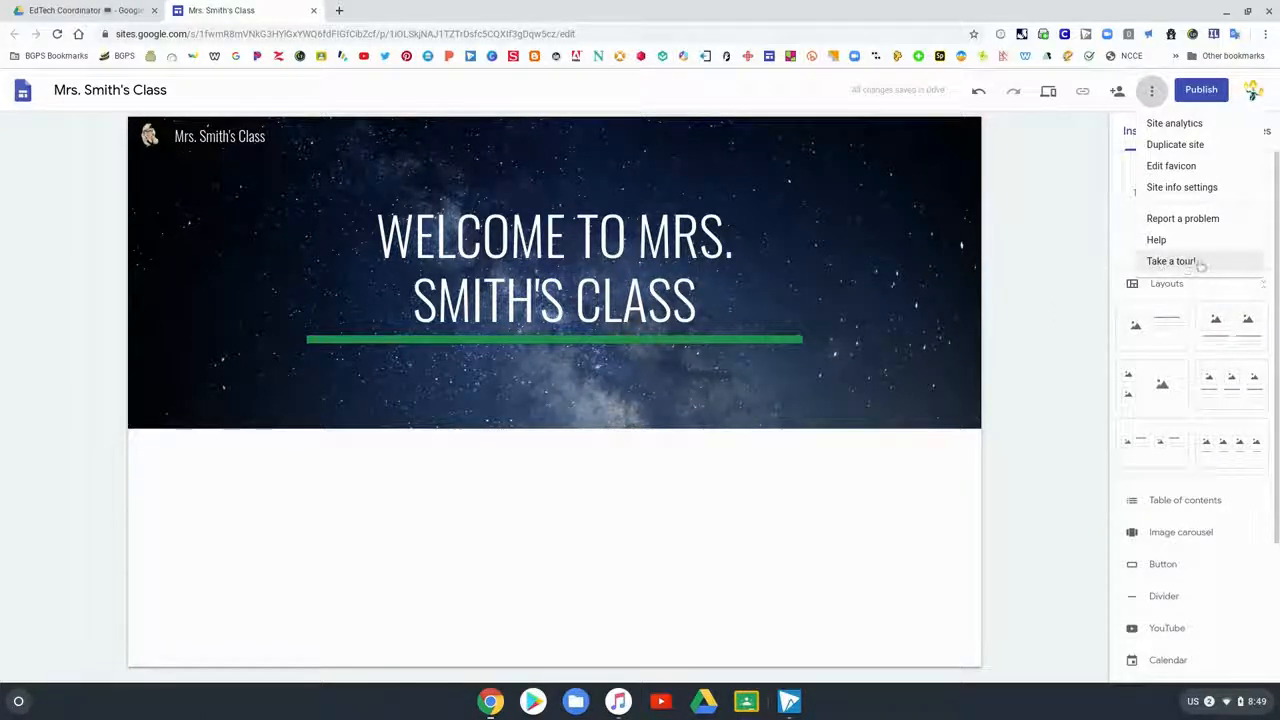
left_click(1170, 260)
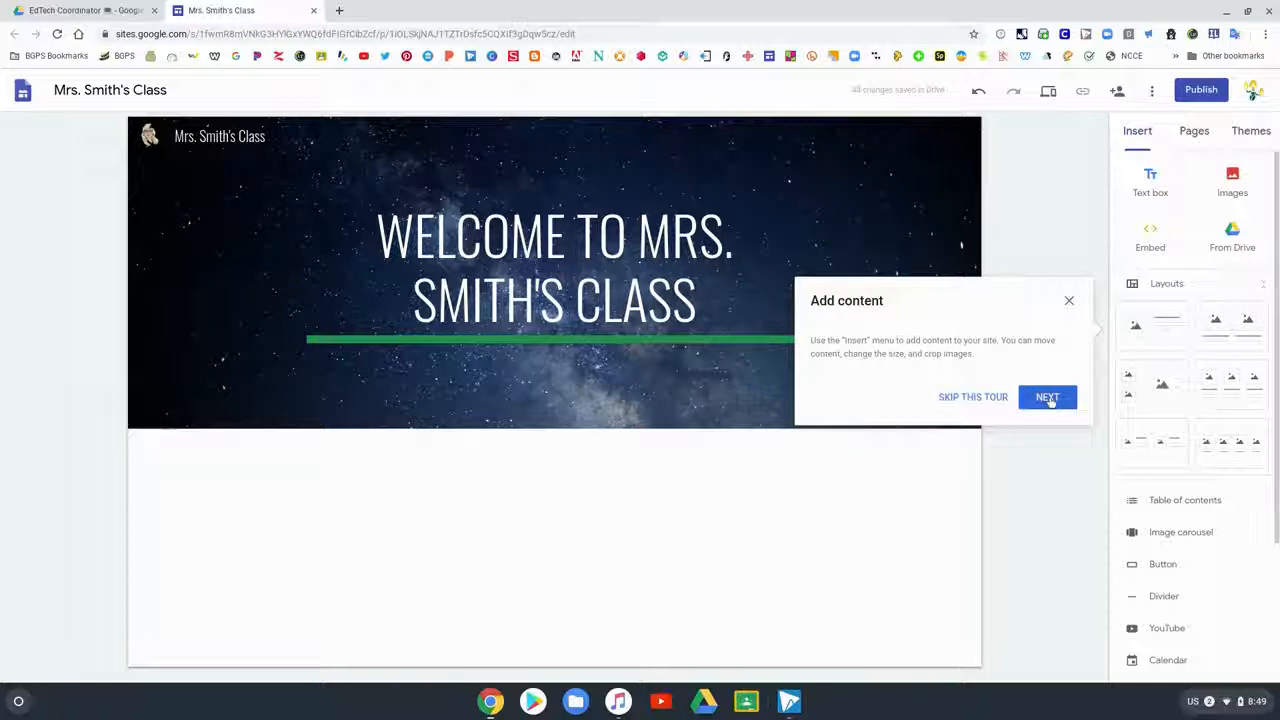
left_click(1048, 396)
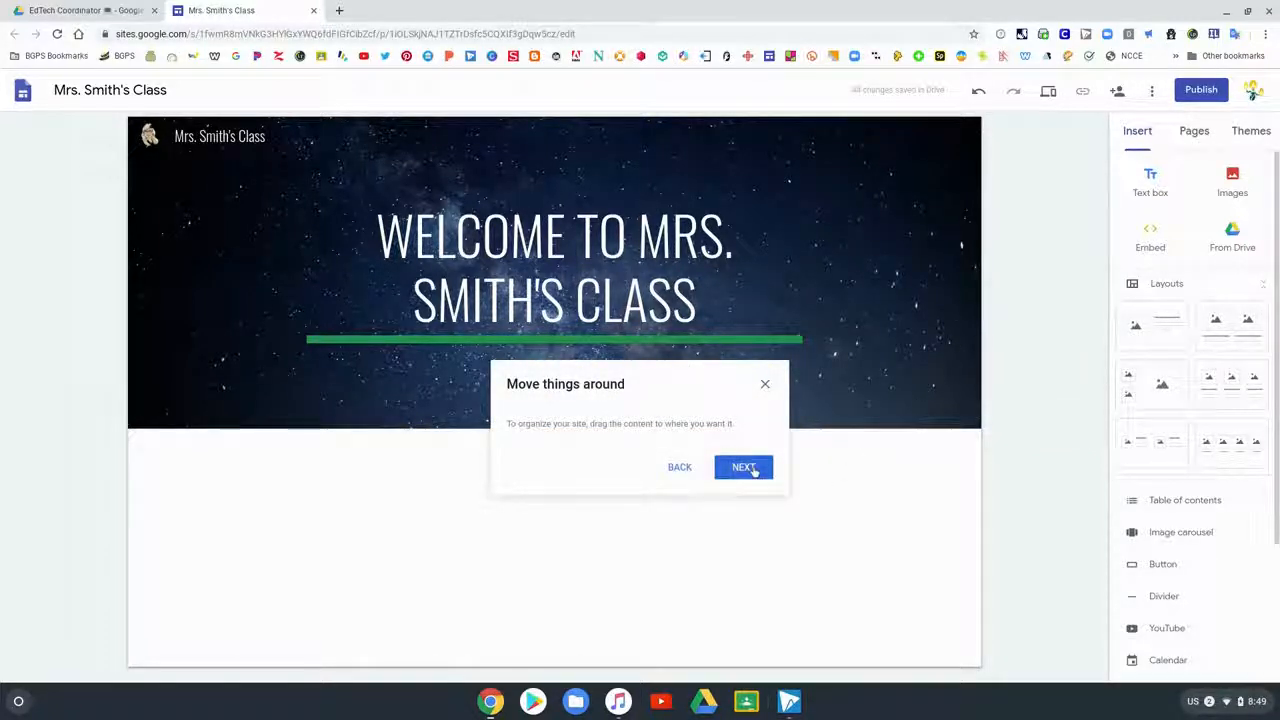
left_click(744, 468)
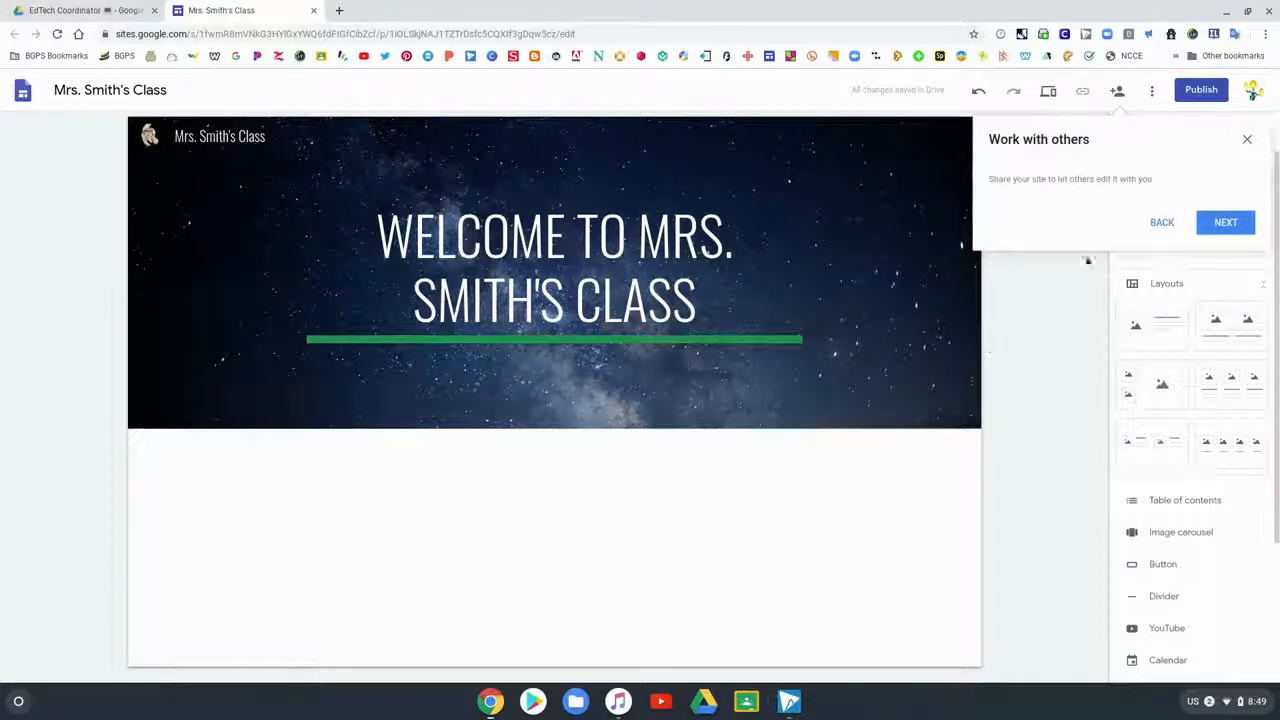
left_click(1224, 222)
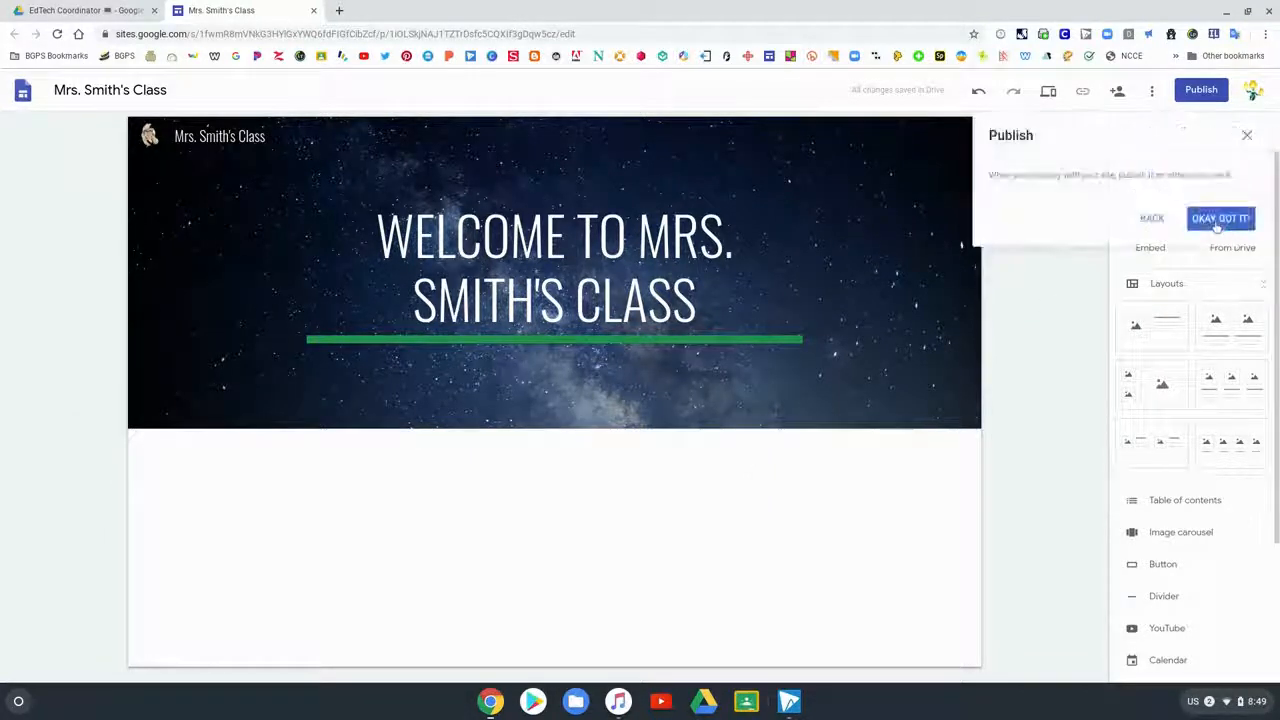
left_click(1220, 216)
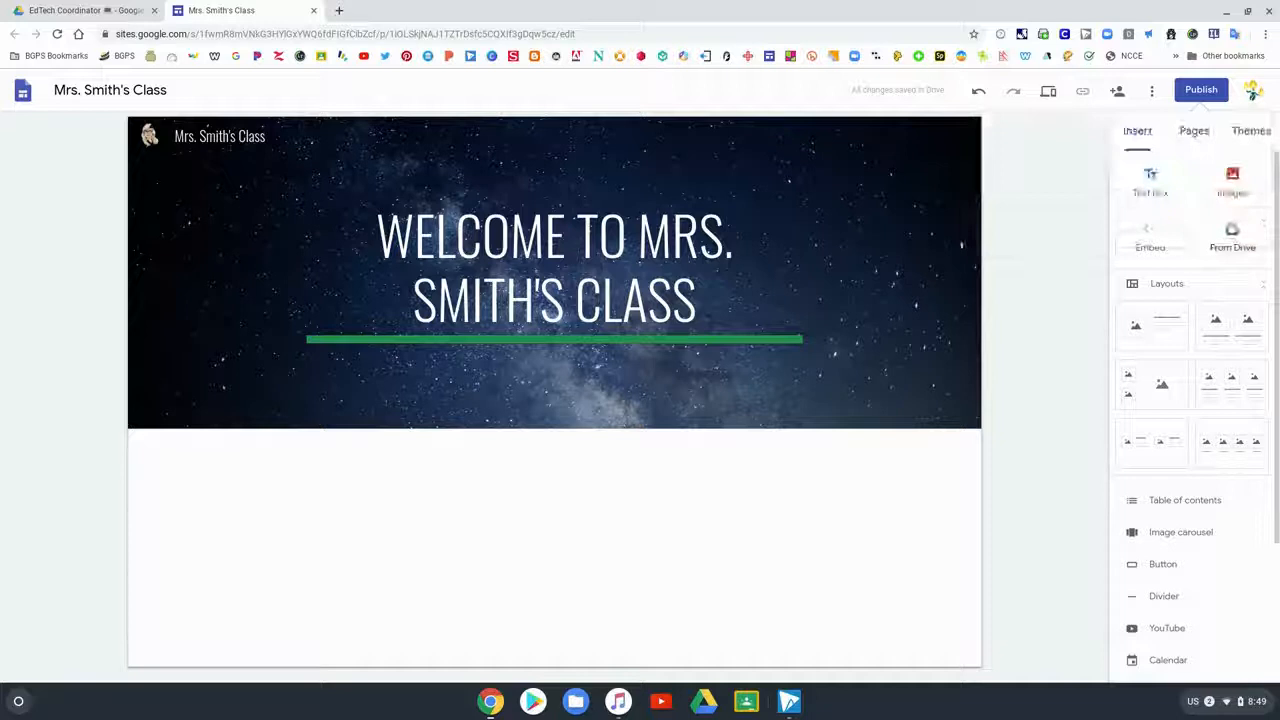
mouse_move(1116, 190)
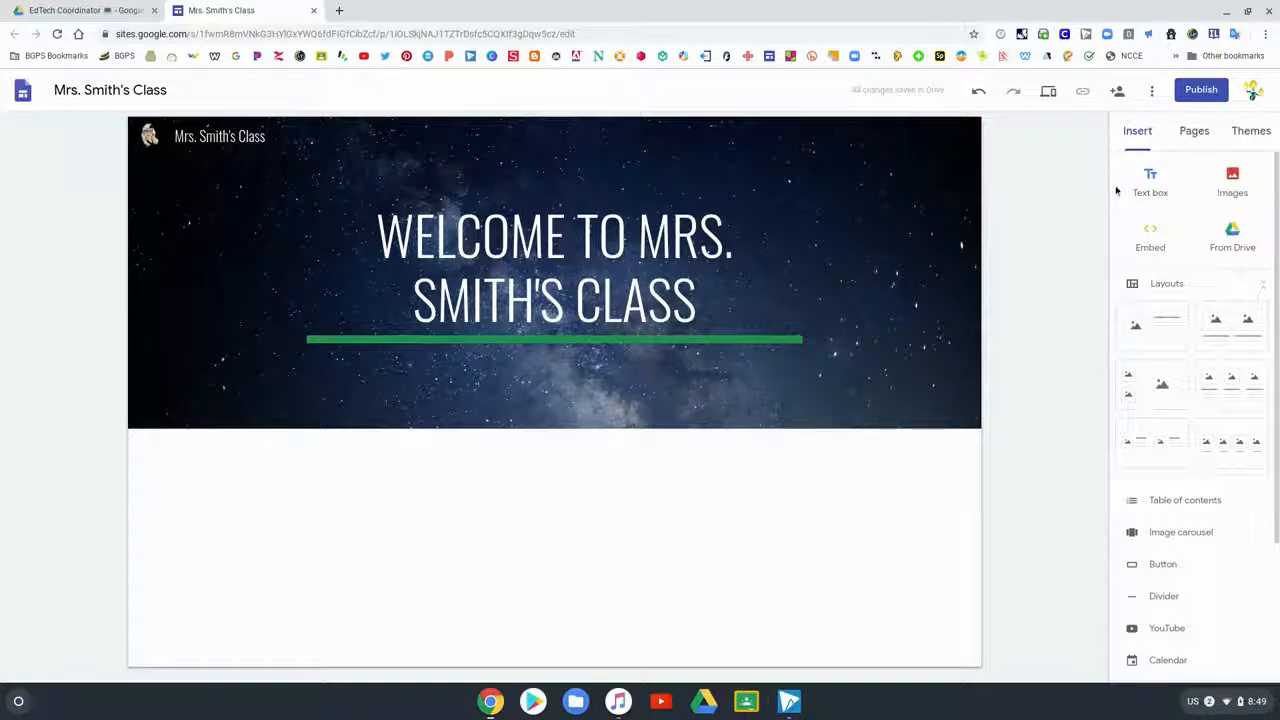
mouse_move(1108, 188)
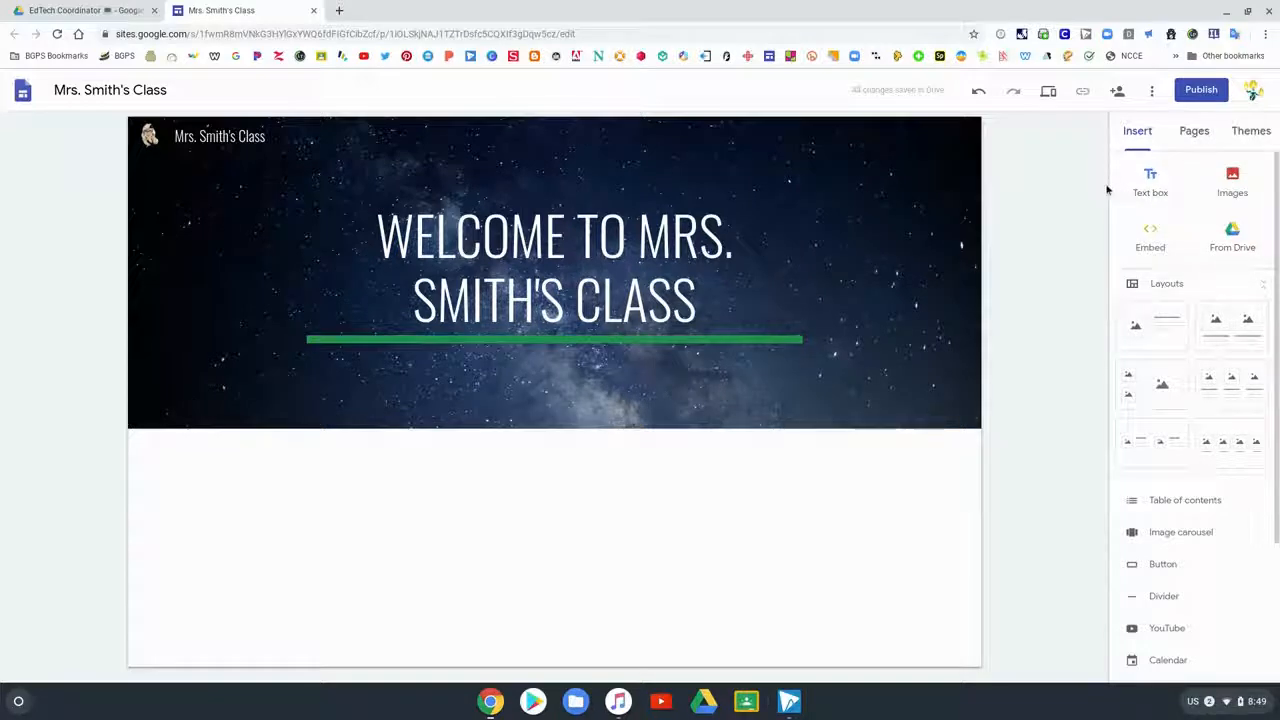
mouse_move(1080, 188)
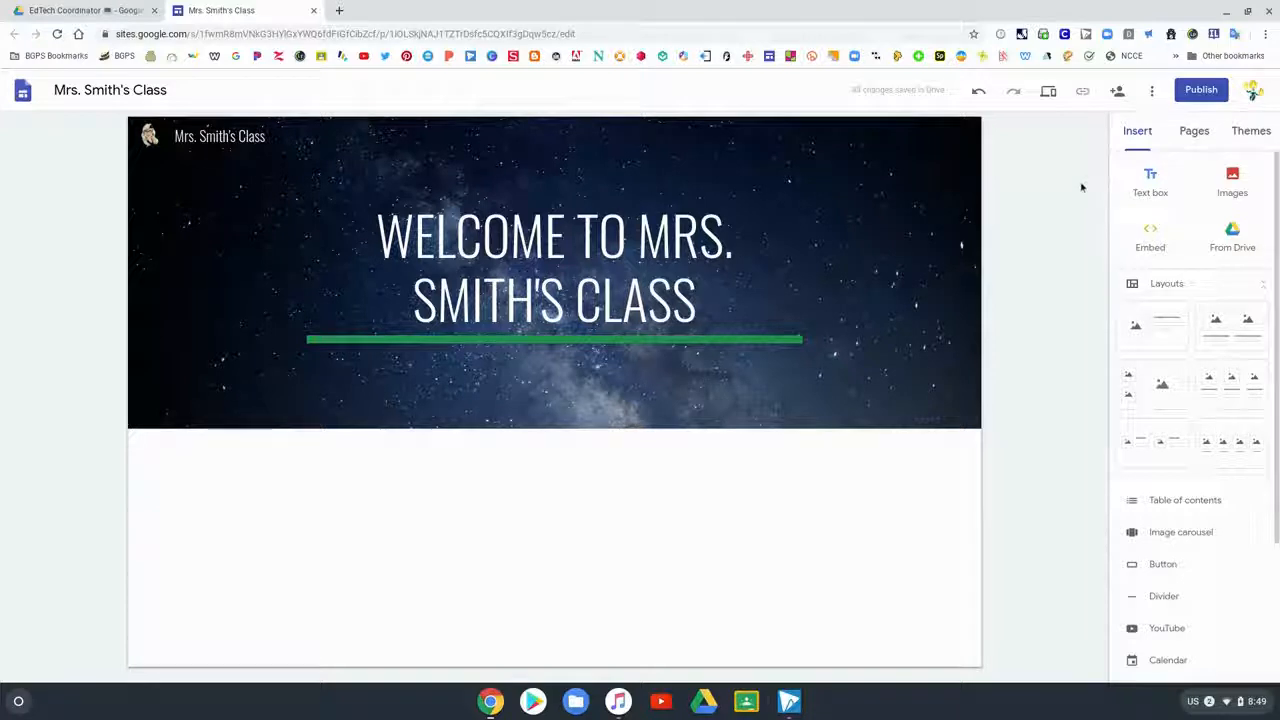